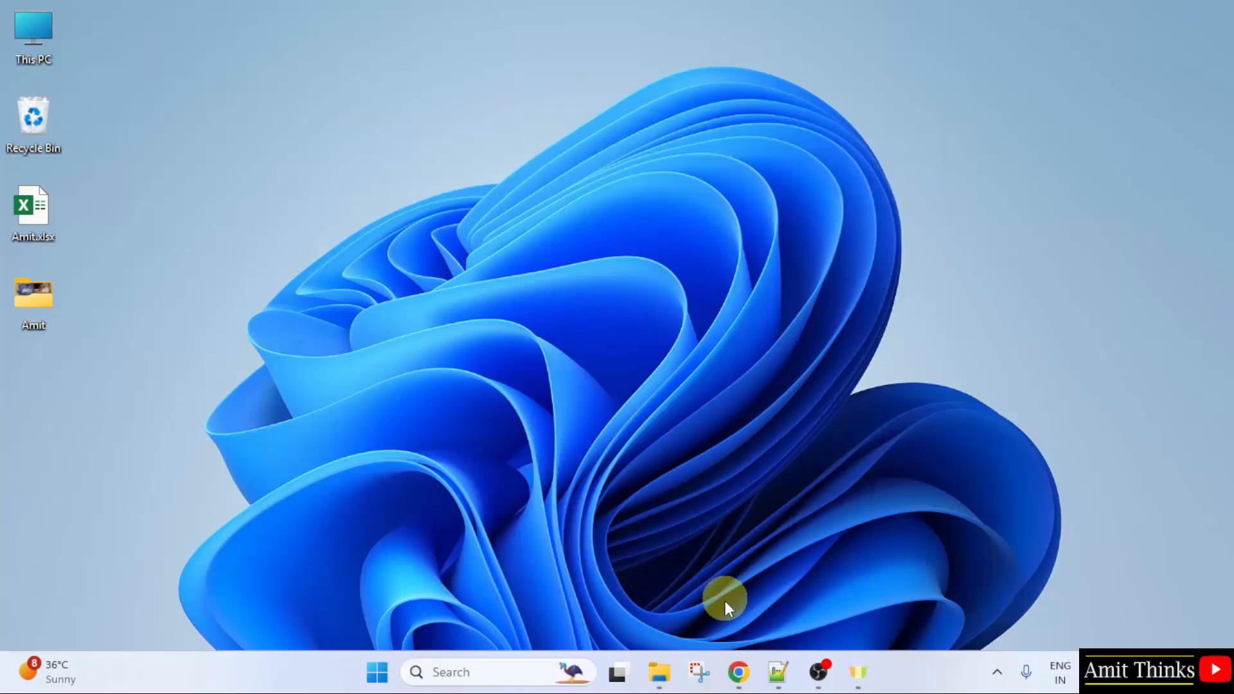
- Search Google for 'php' in Chrome and land on the official php.net homepage
click(738, 673)
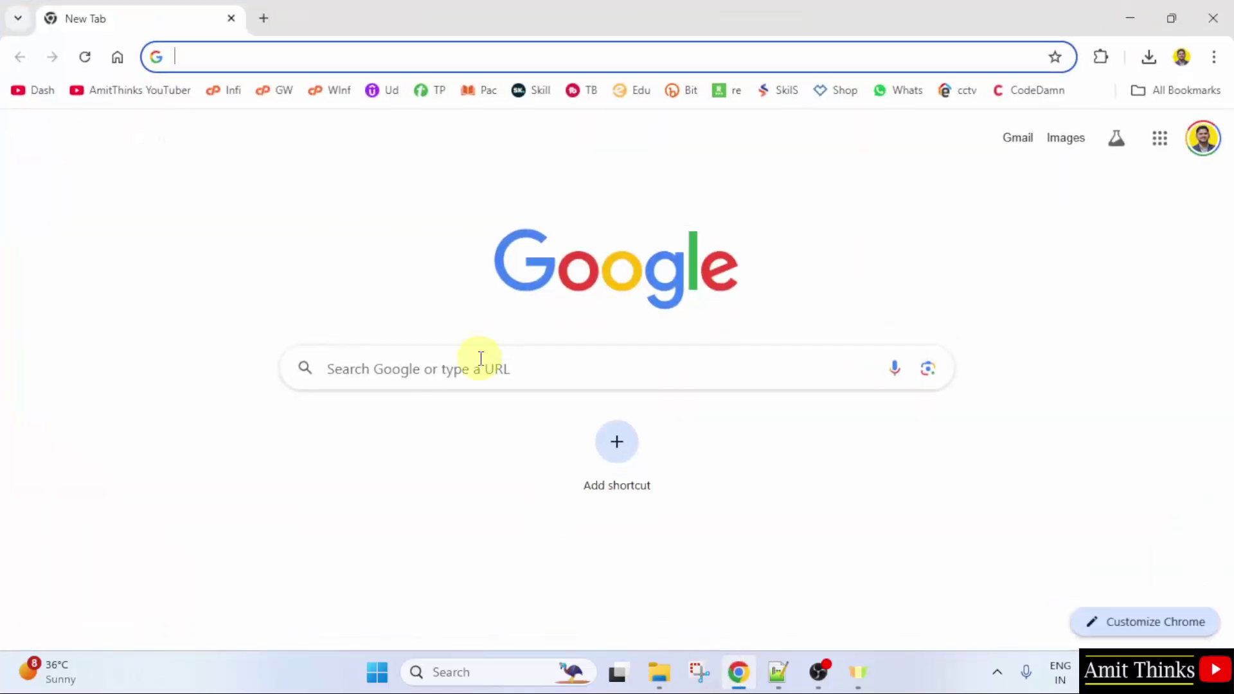
text(php)
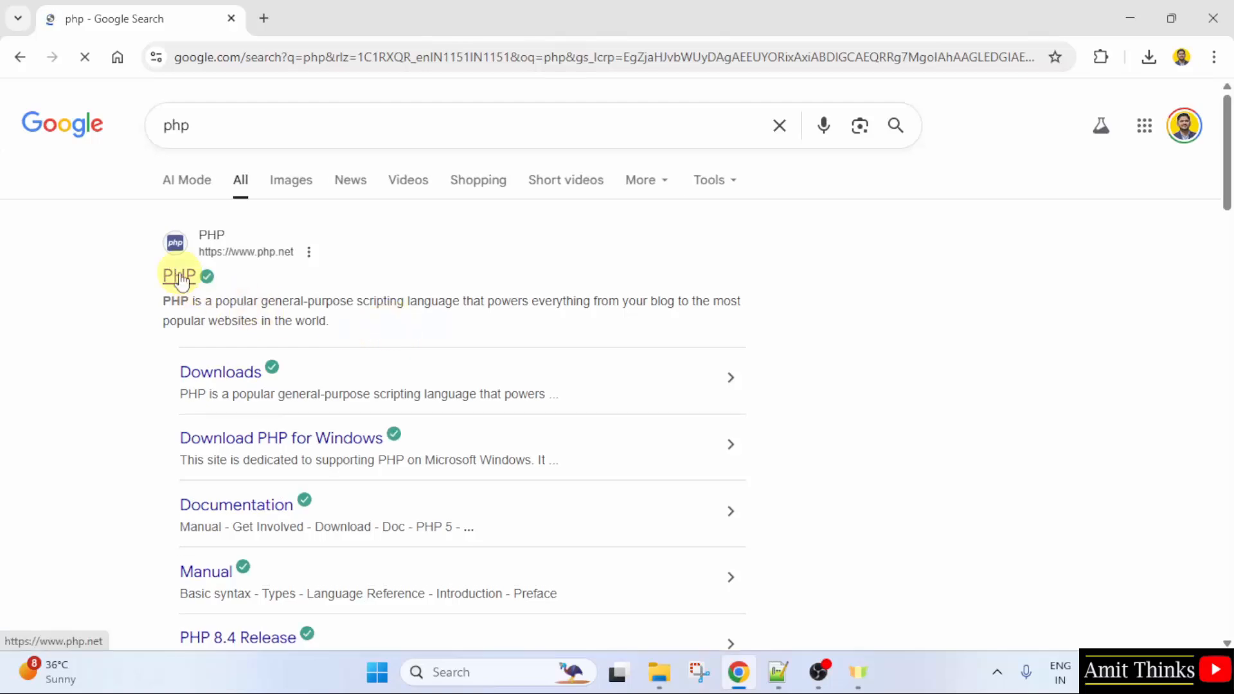
click(180, 274)
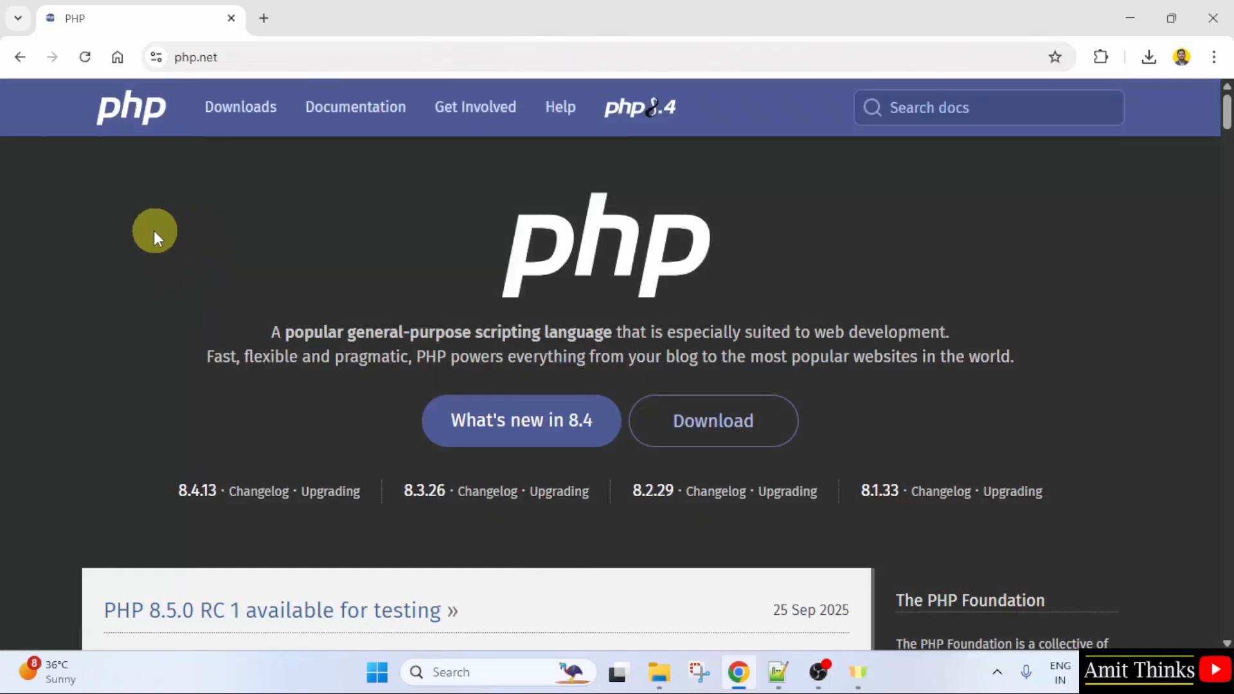
mouse_move(205, 216)
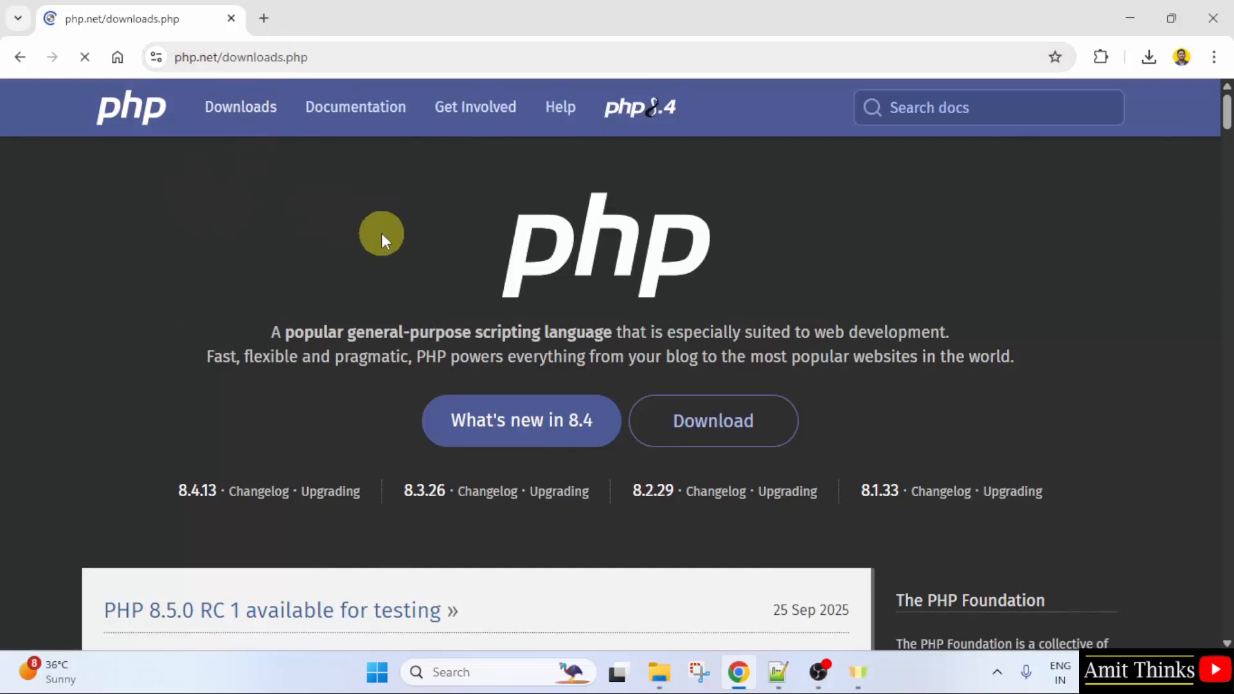
- From php.net Downloads, fetch the VS17 x64 Thread Safe zip of PHP 8.4.13 and view recent downloads
click(240, 108)
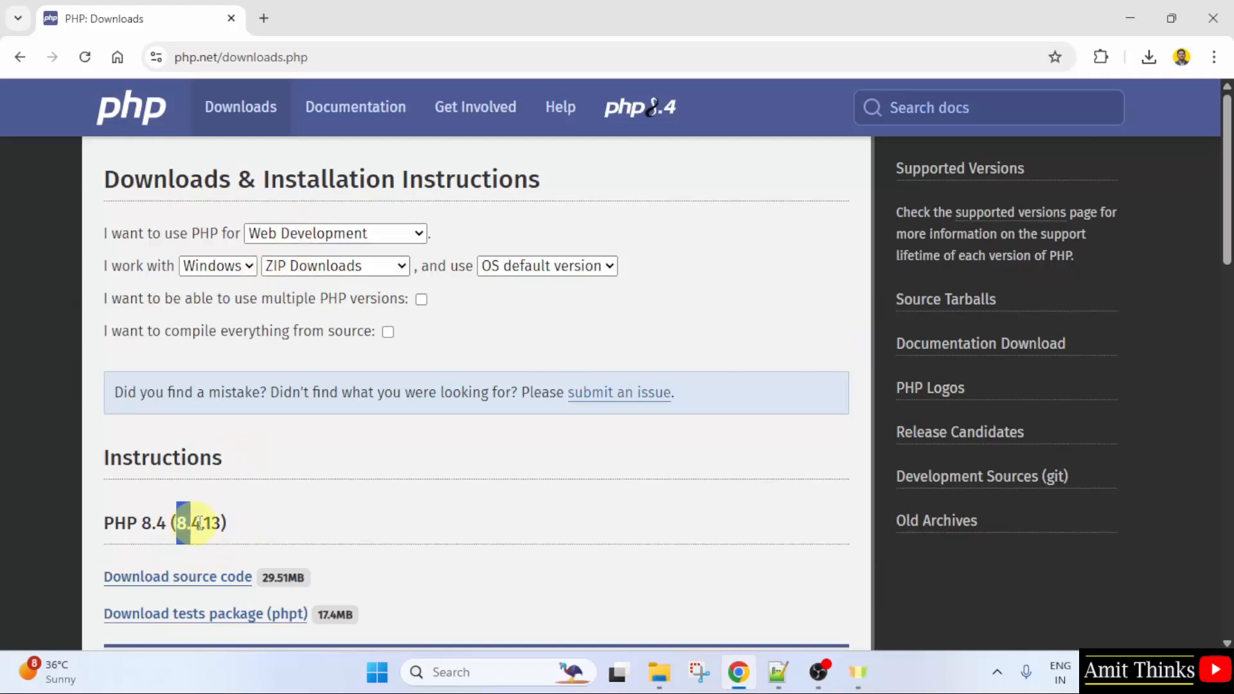
scroll(down, 3)
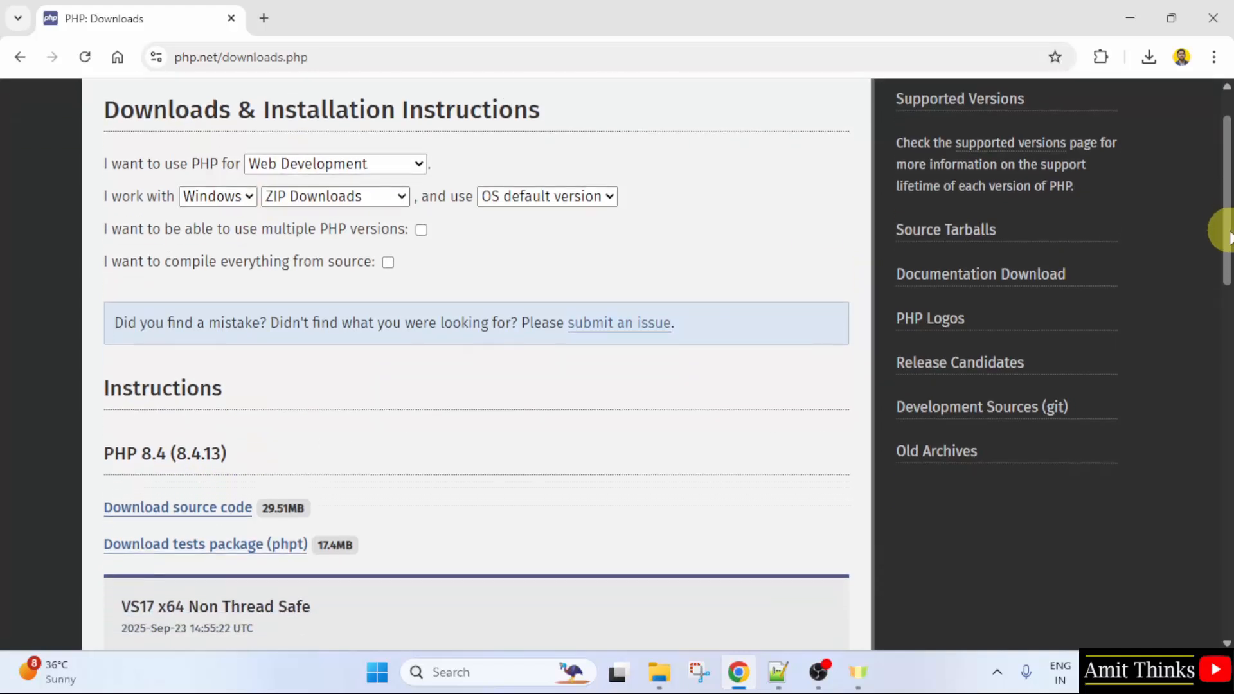
scroll(down, 3)
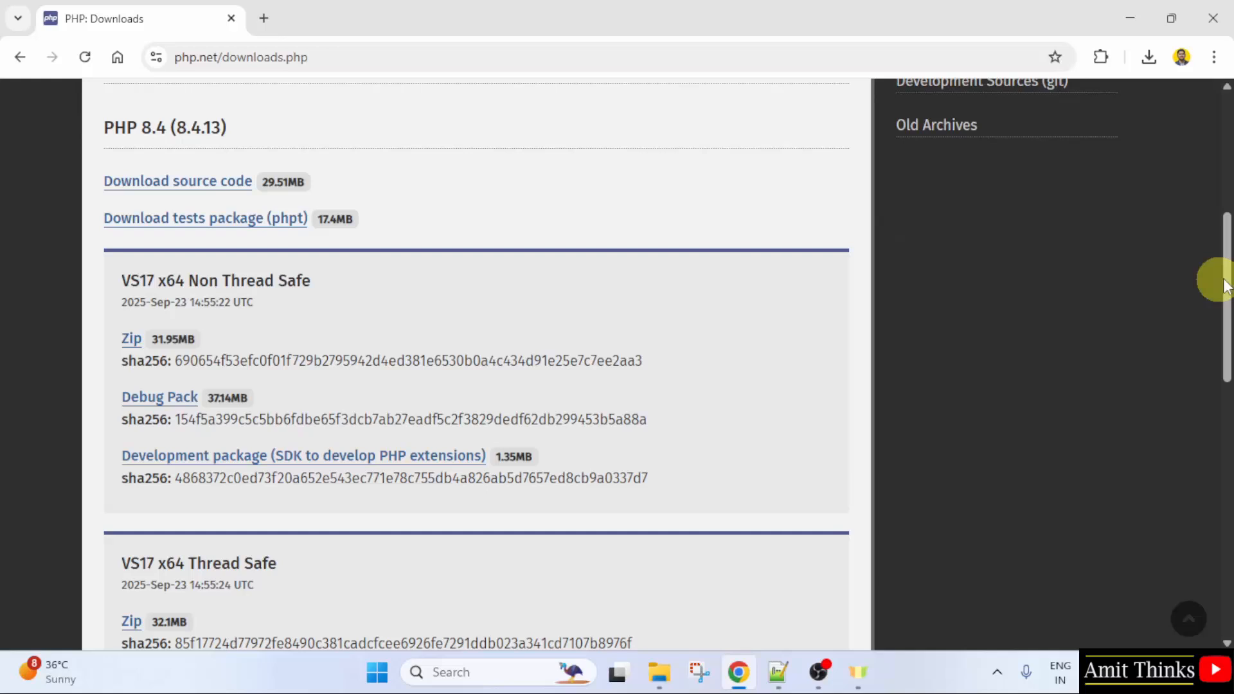
scroll(down, 3)
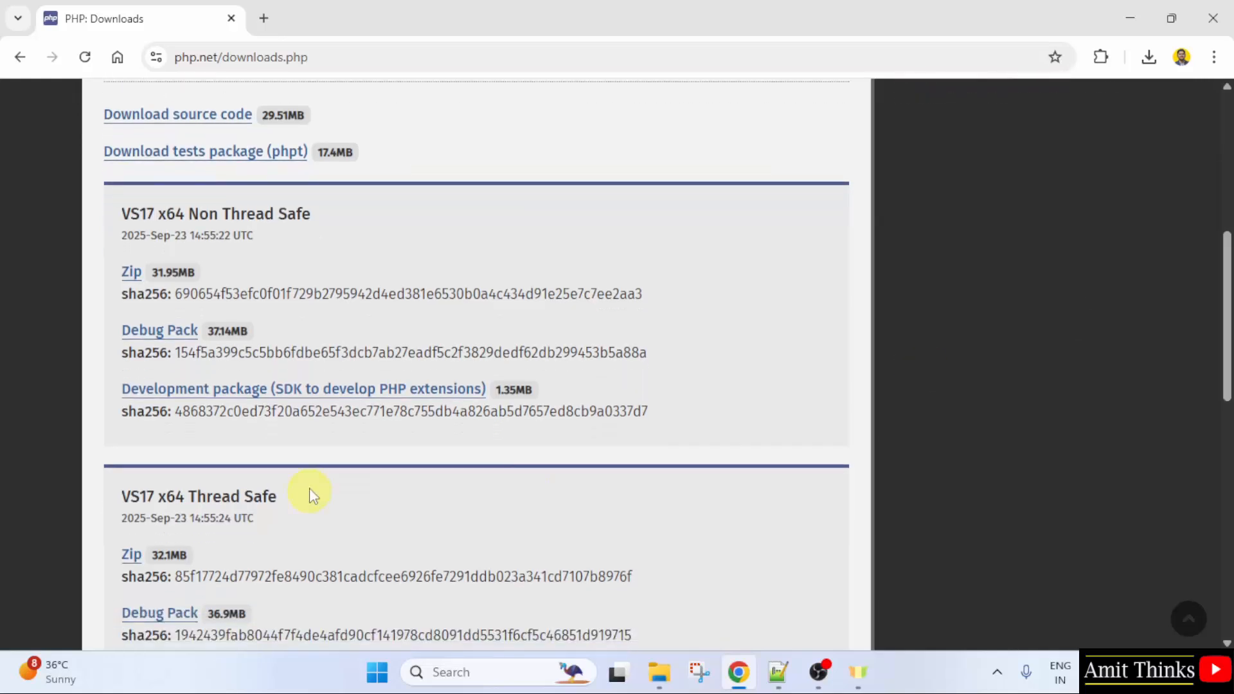
mouse_move(131, 564)
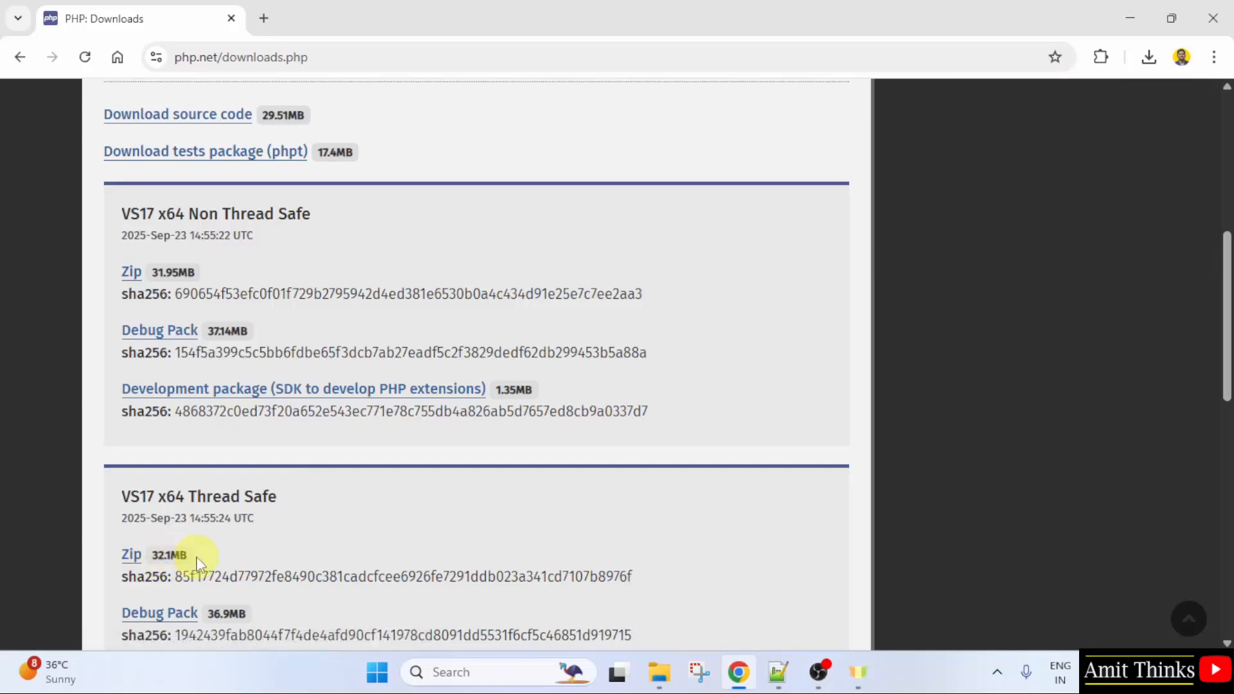
scroll(down, 3)
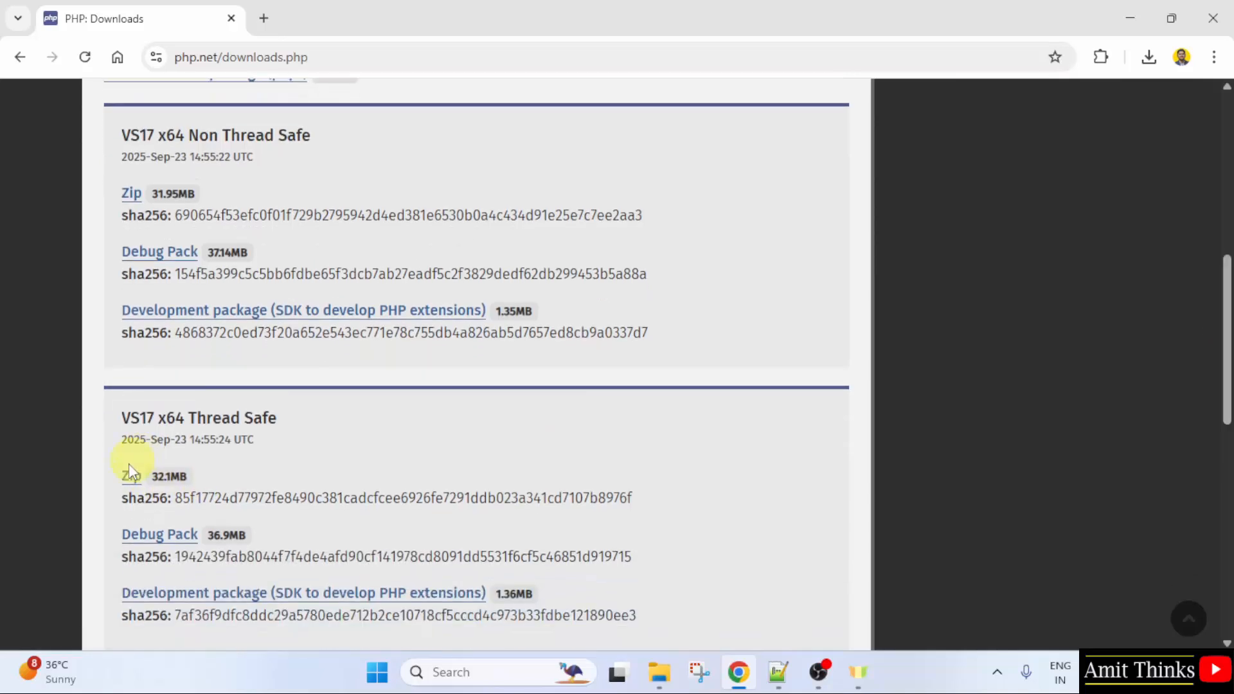
click(128, 475)
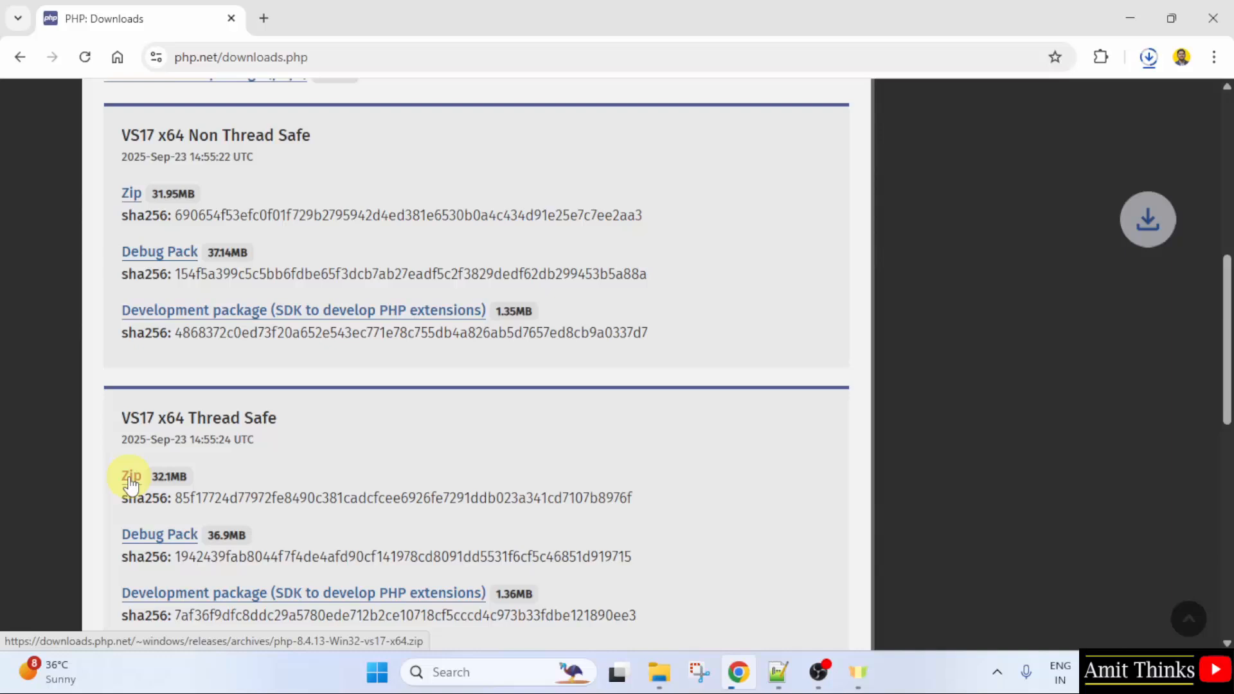
click(131, 476)
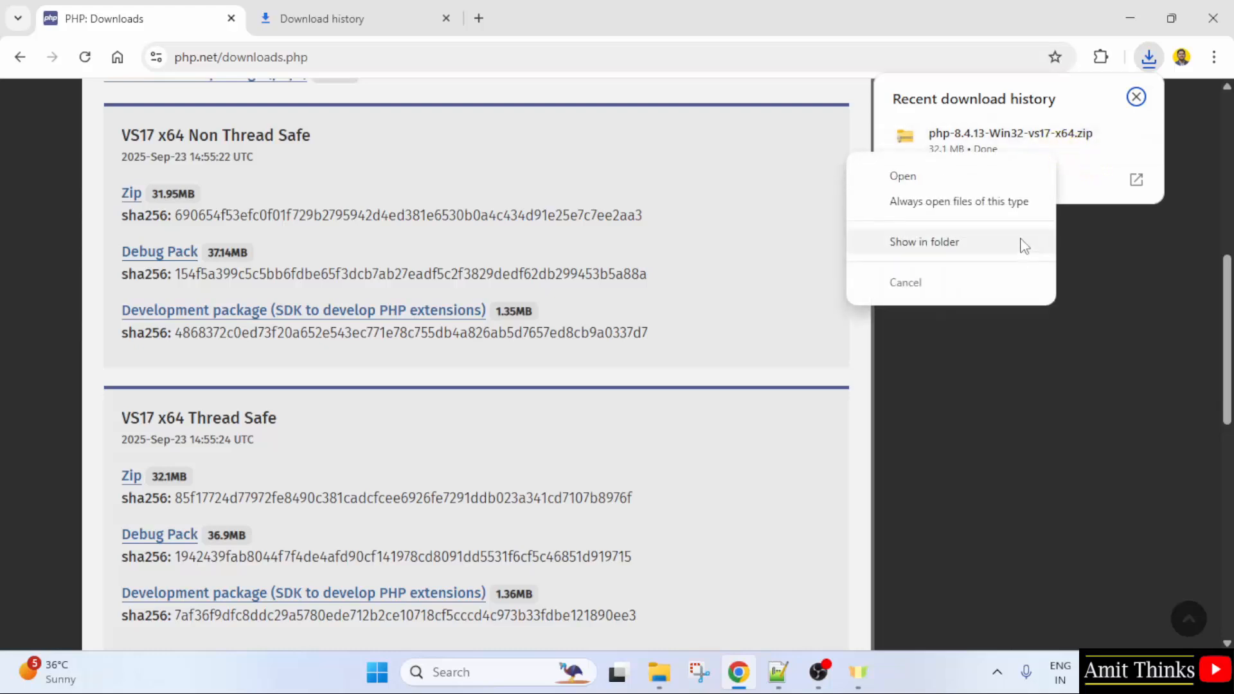
- Show the zip in Downloads and Extract All into a php-8.4.13-Win32-vs17-x64 folder there
click(924, 241)
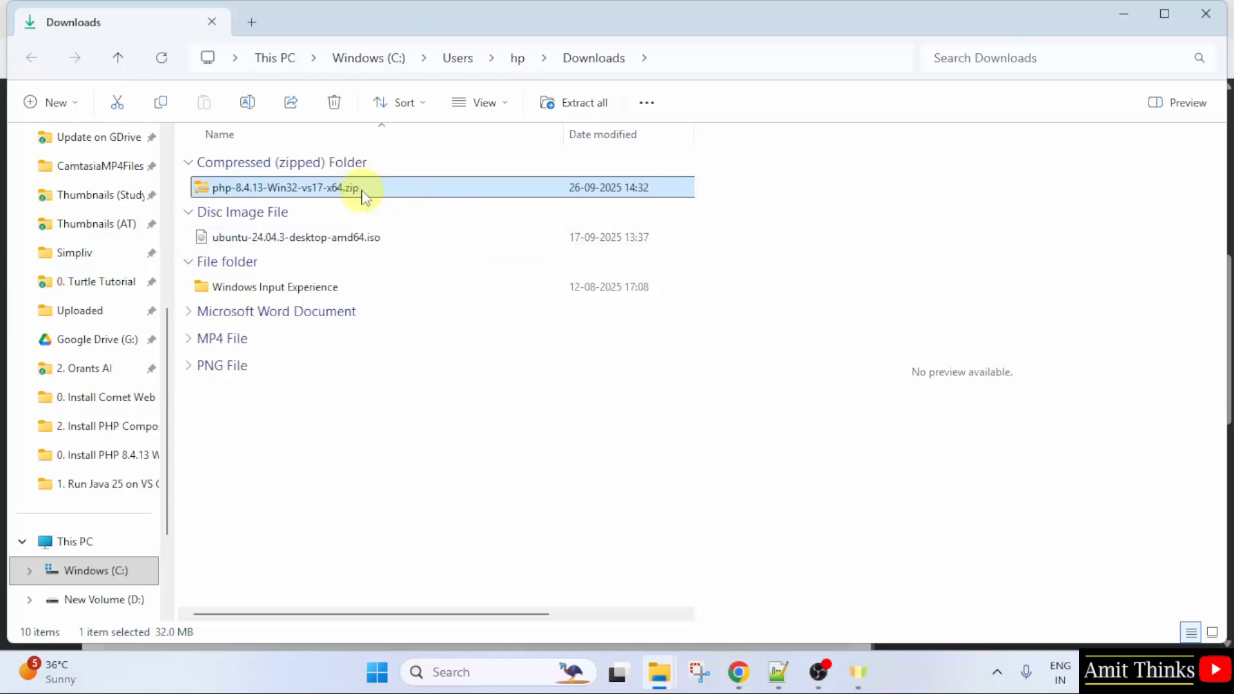
right_click(308, 188)
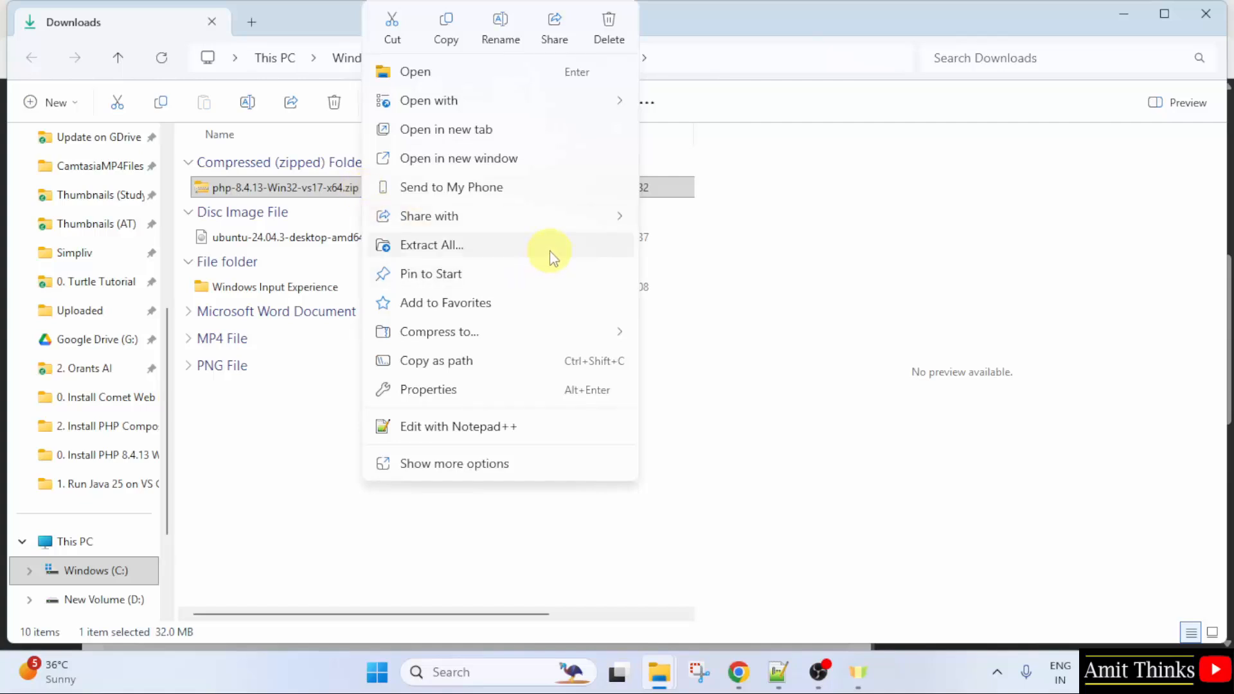
click(432, 244)
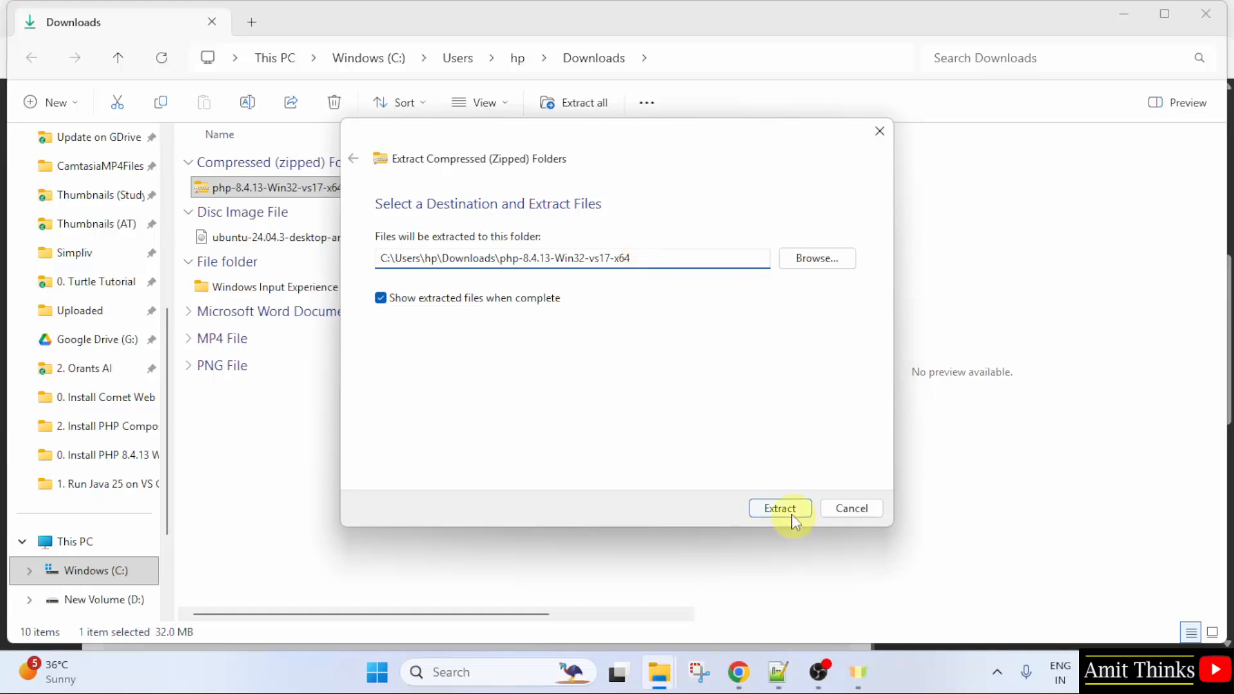
click(780, 508)
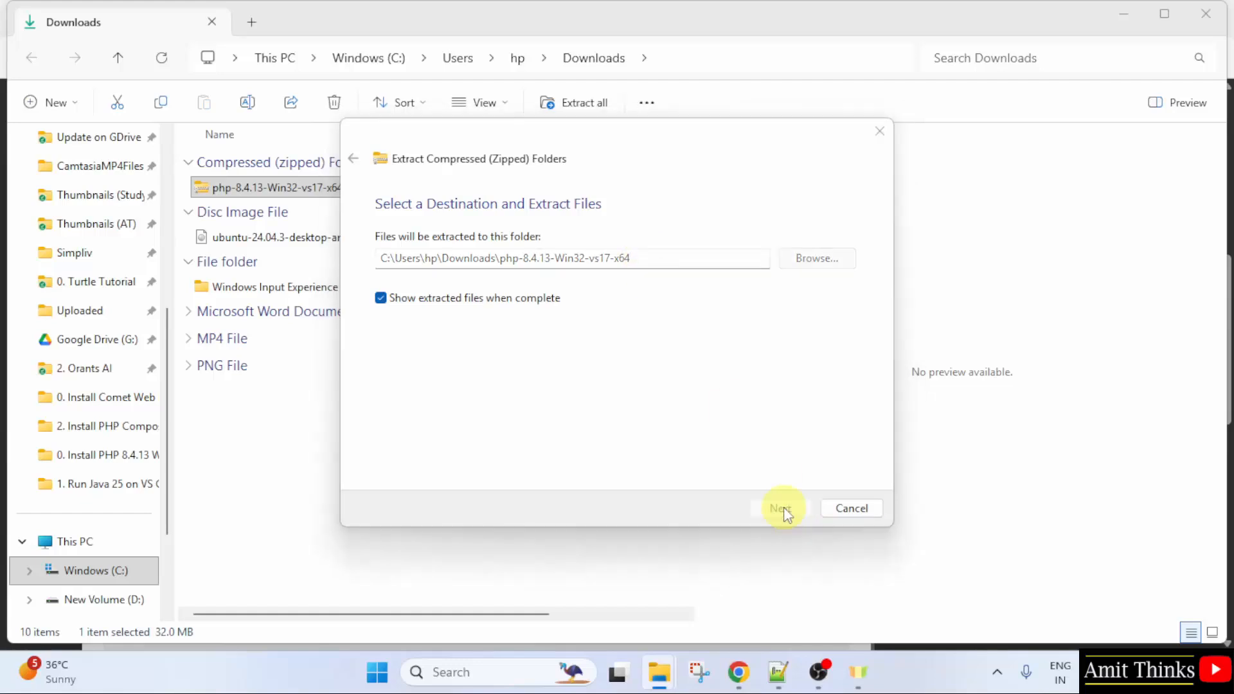
click(781, 509)
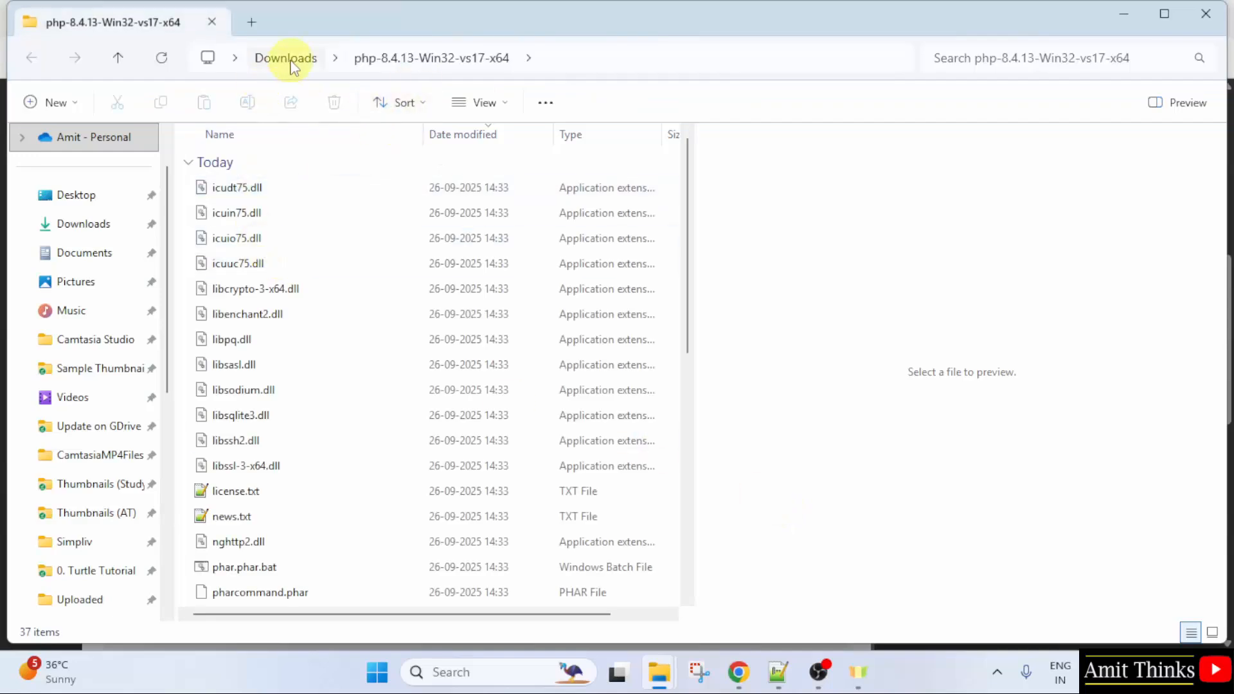
click(286, 58)
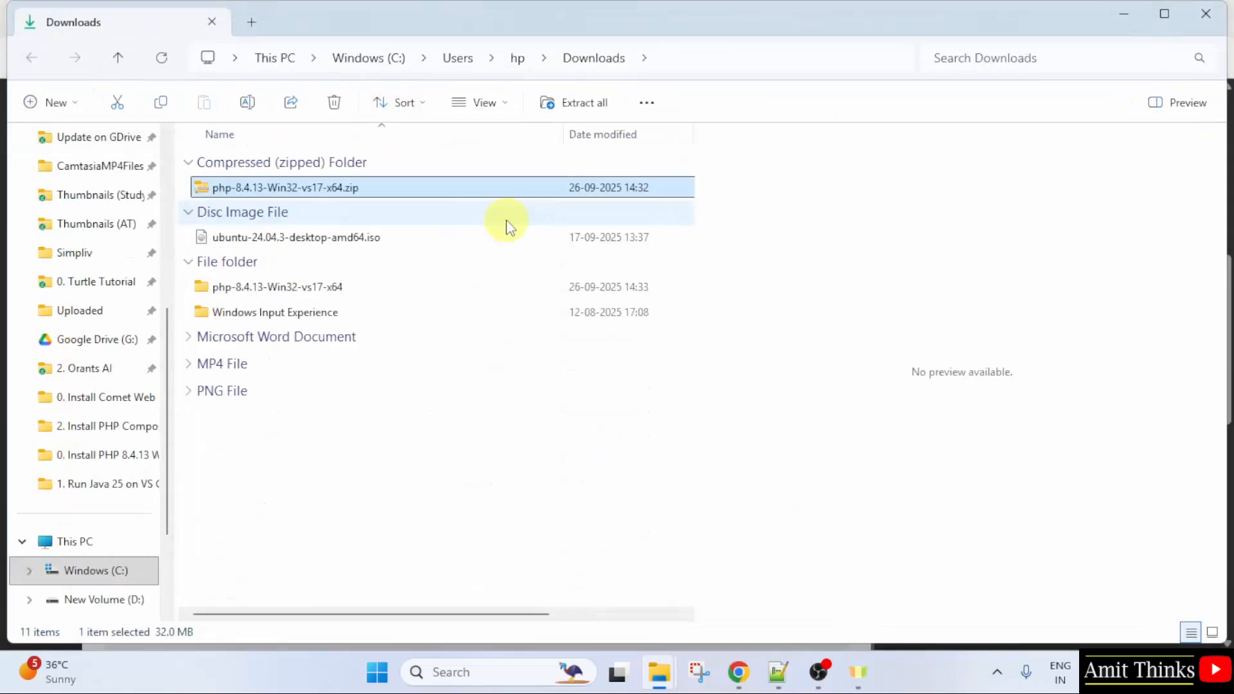
- Rename the extracted php-8.4.13-Win32-vs17-x64 folder to php-8.4.13
click(272, 287)
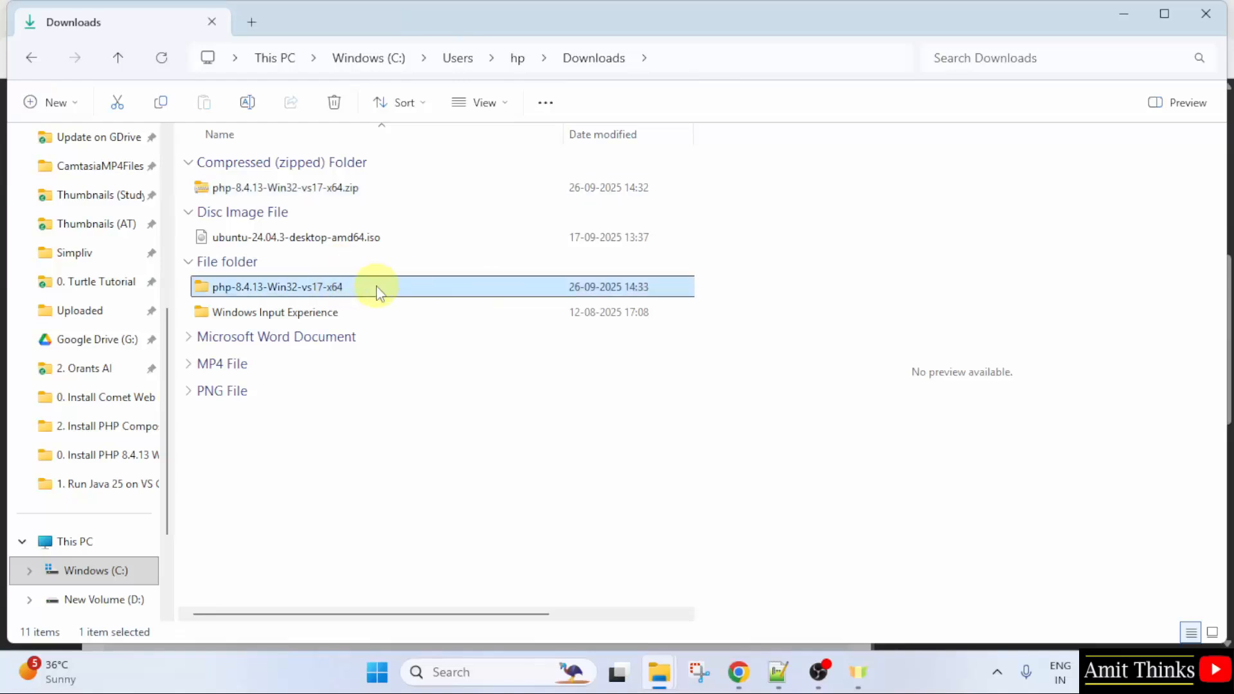
mouse_move(392, 296)
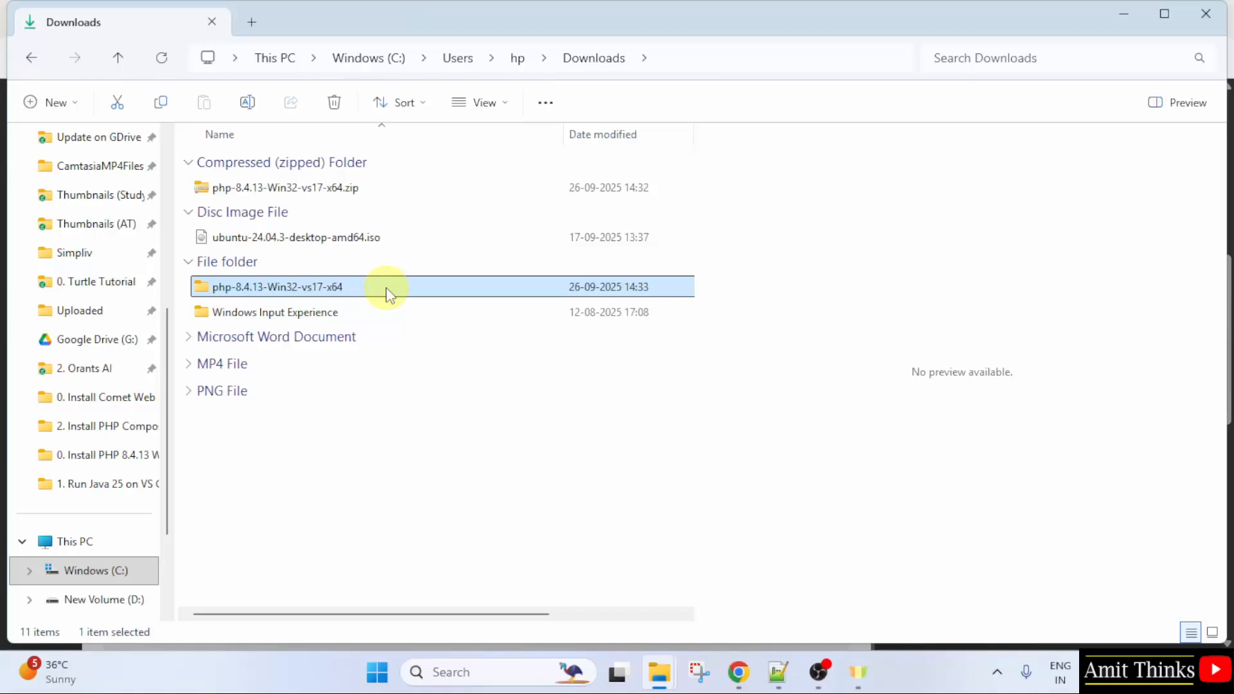
right_click(387, 287)
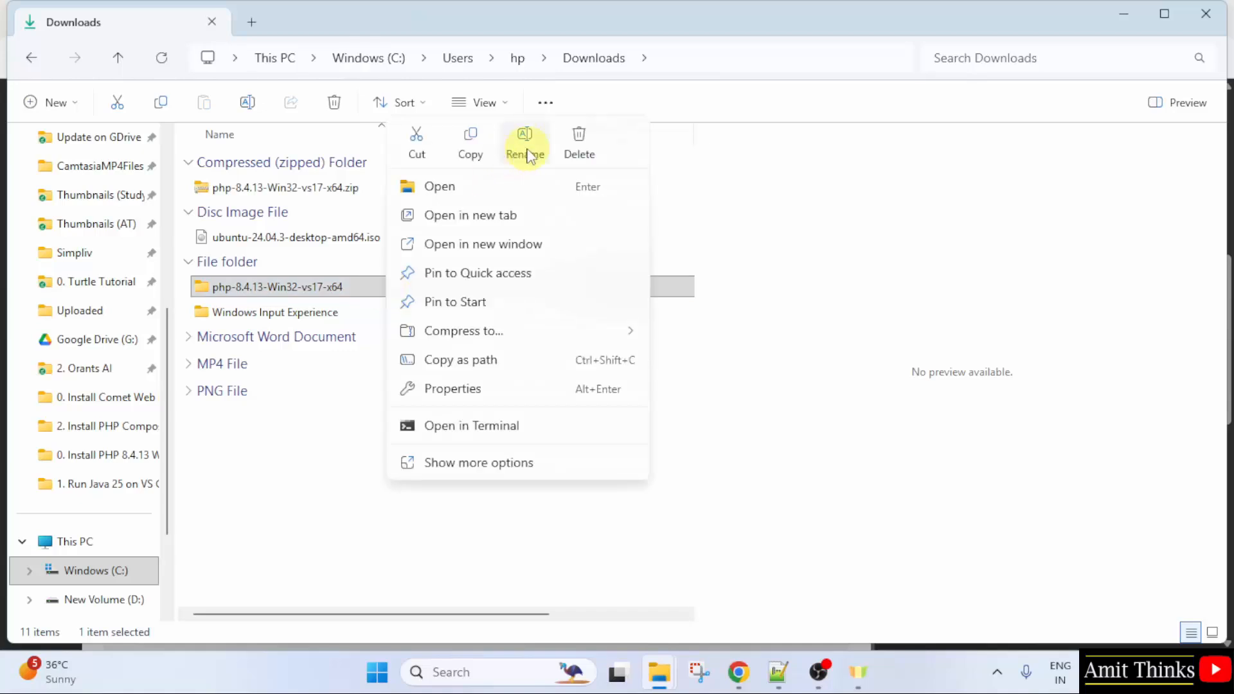
click(525, 142)
text(php-8.4.13)
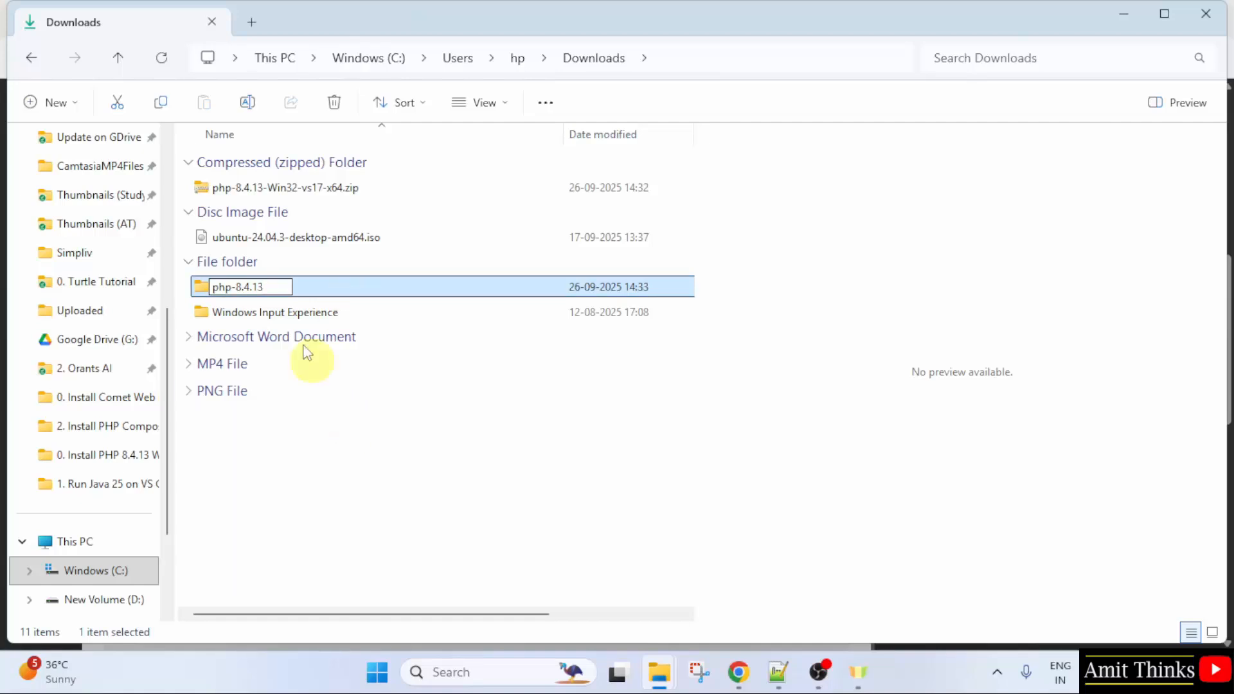
right_click(239, 287)
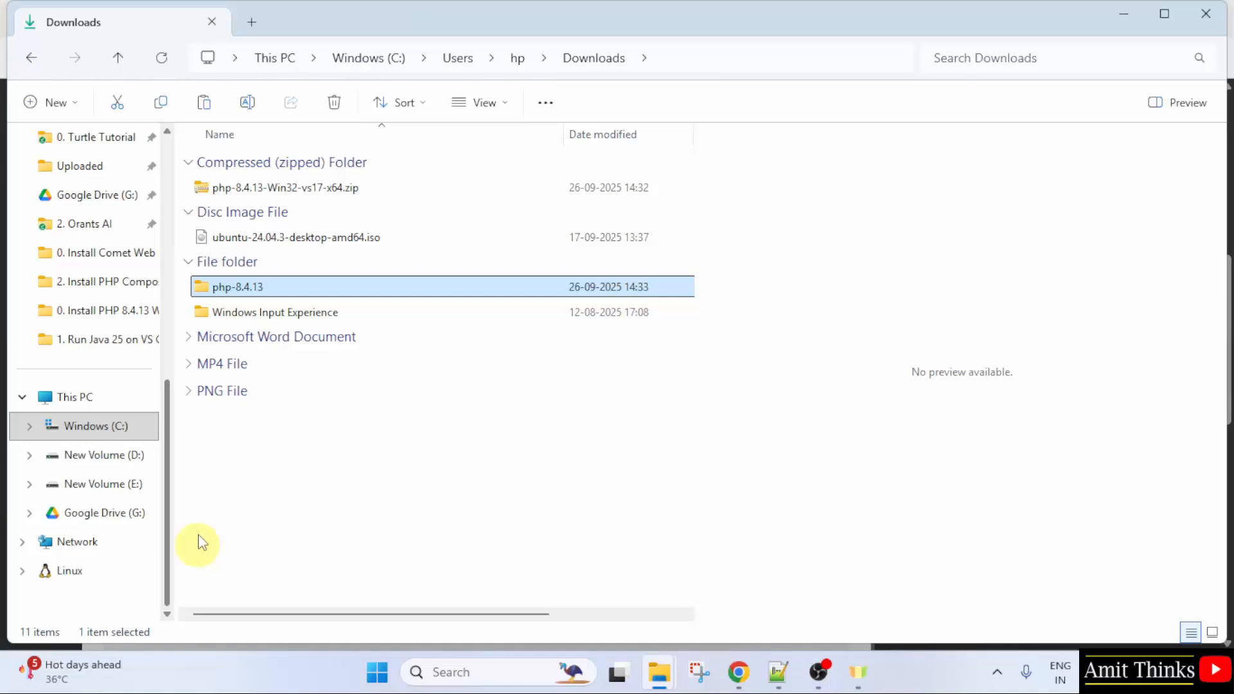
- Paste php-8.4.13 into C:\Program Files, granting administrator permission, and view its contents
click(88, 426)
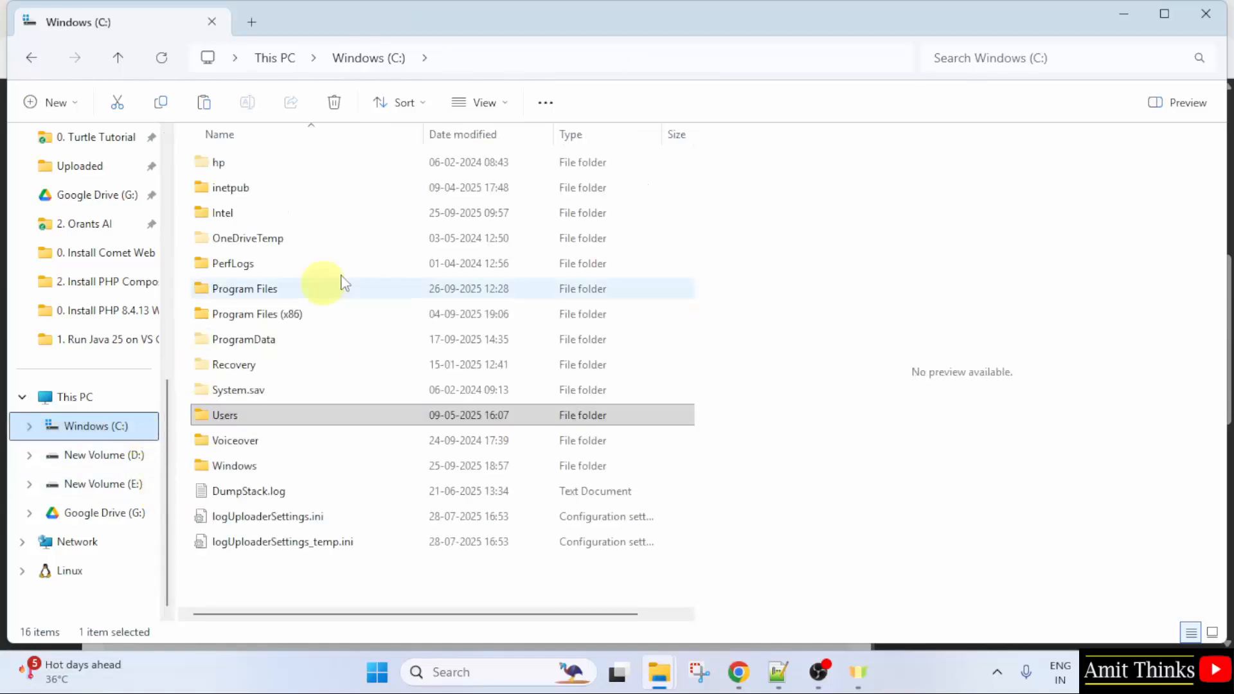
double_click(244, 288)
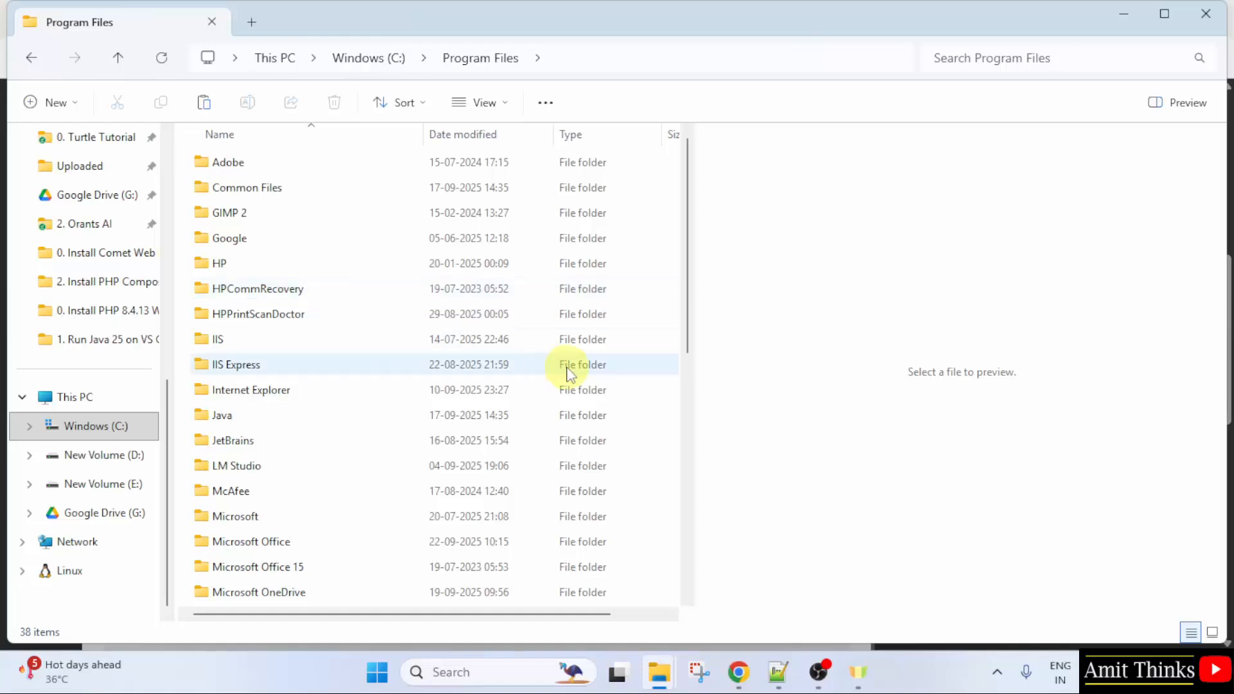
right_click(572, 367)
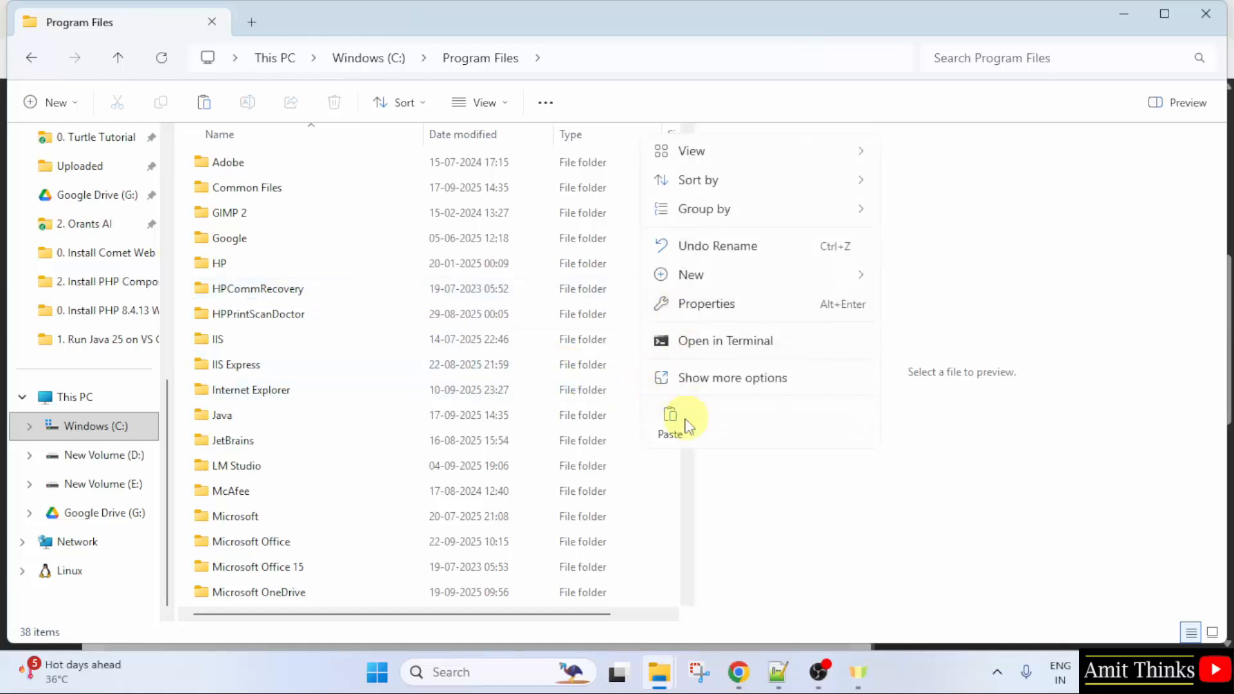
click(671, 419)
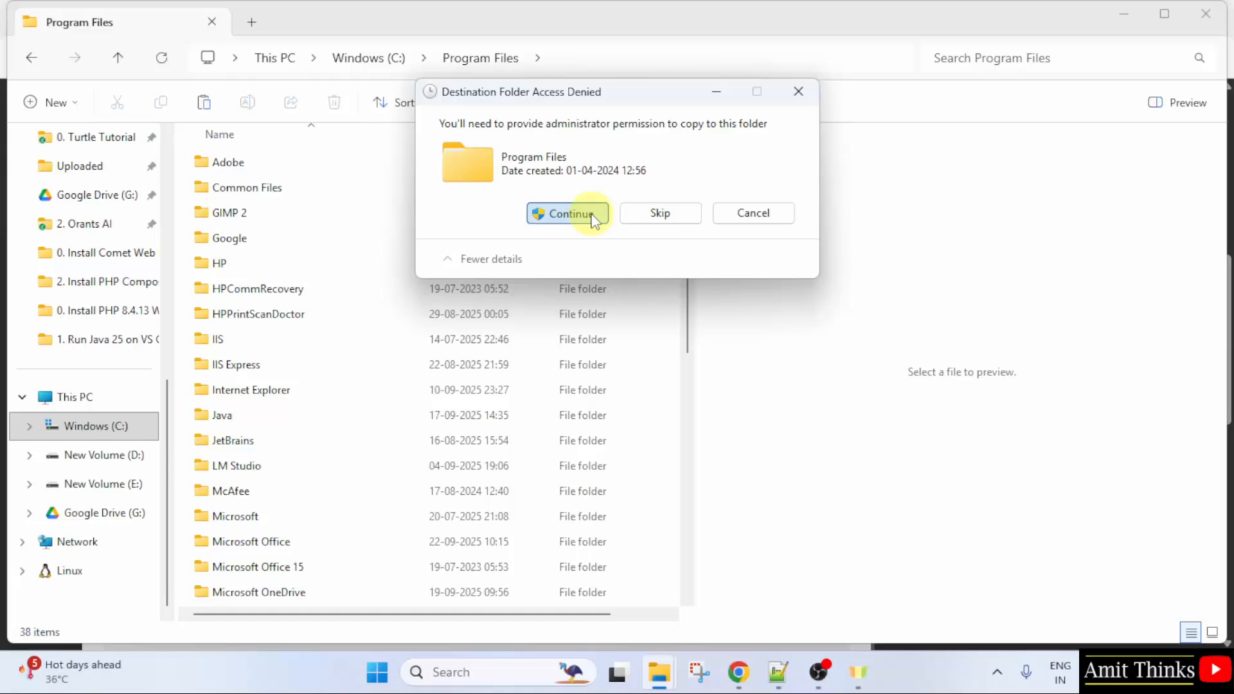
click(568, 213)
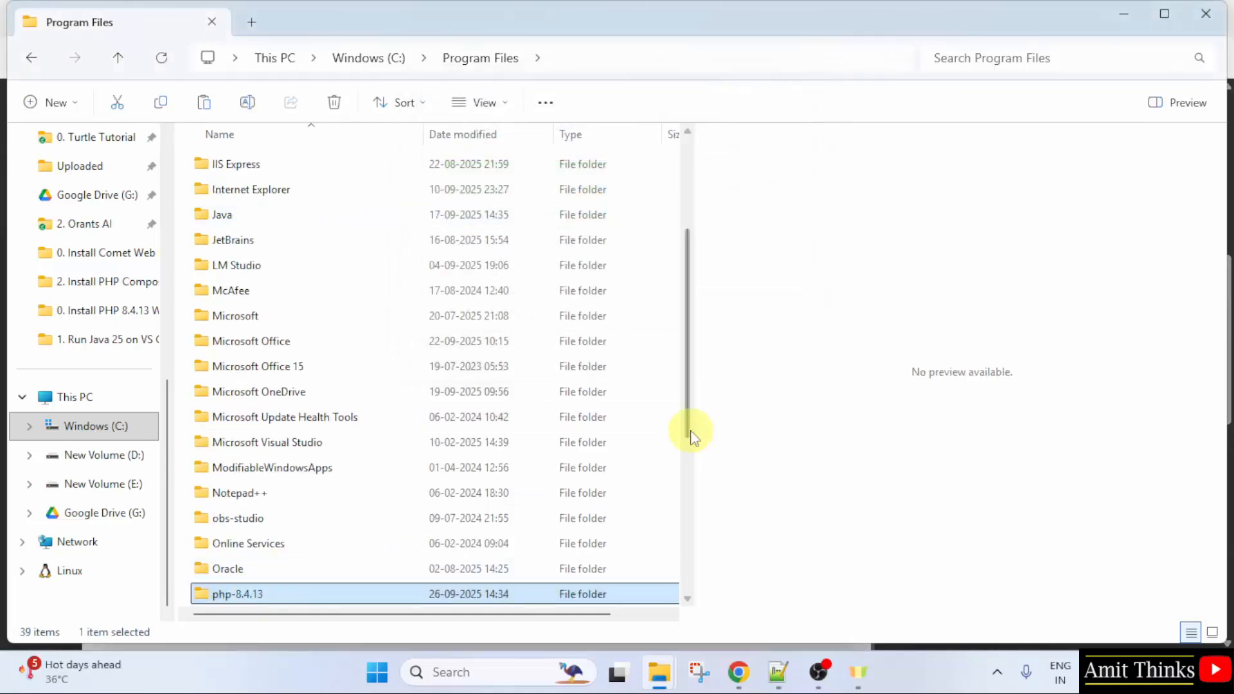
double_click(239, 594)
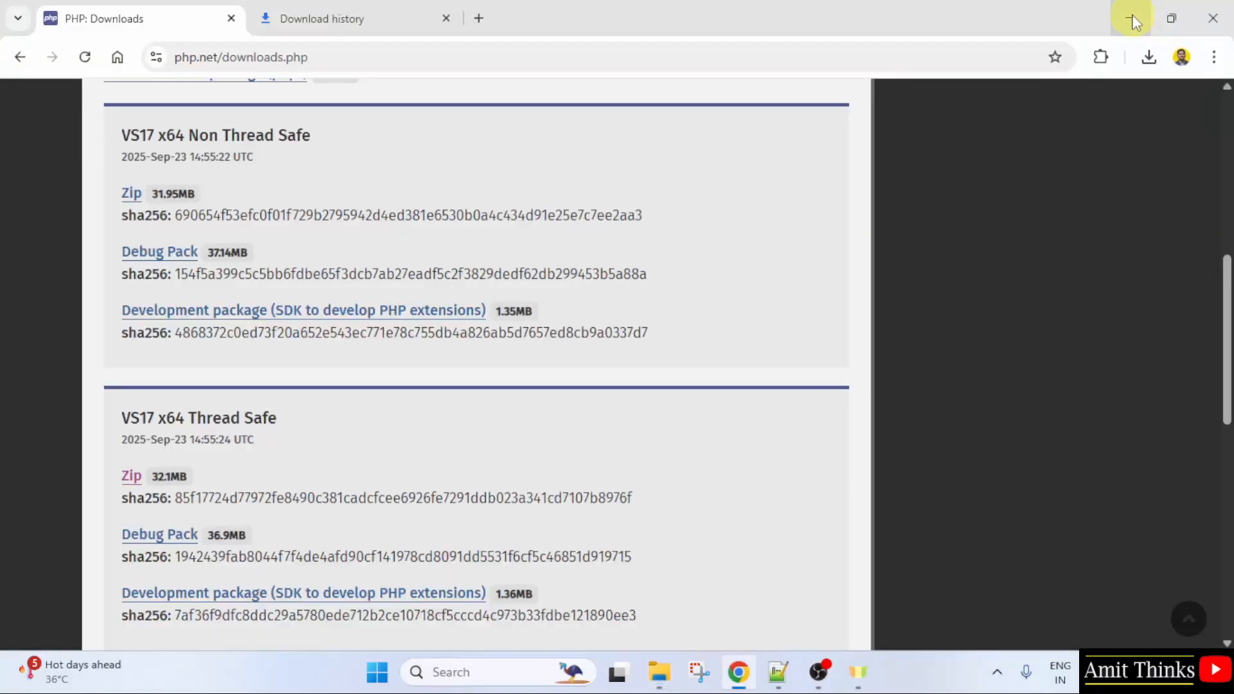
- From the desktop, search 'environment' and reach the Environment Variables list in System Properties
click(378, 690)
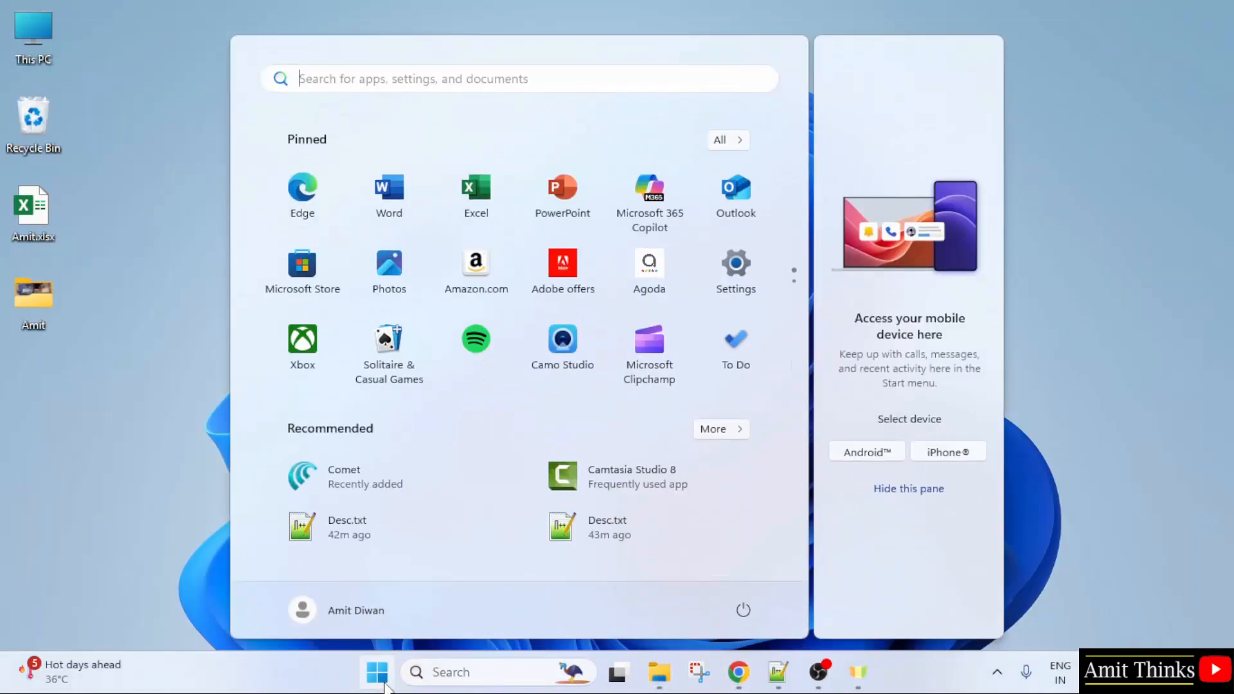
text(environment variables)
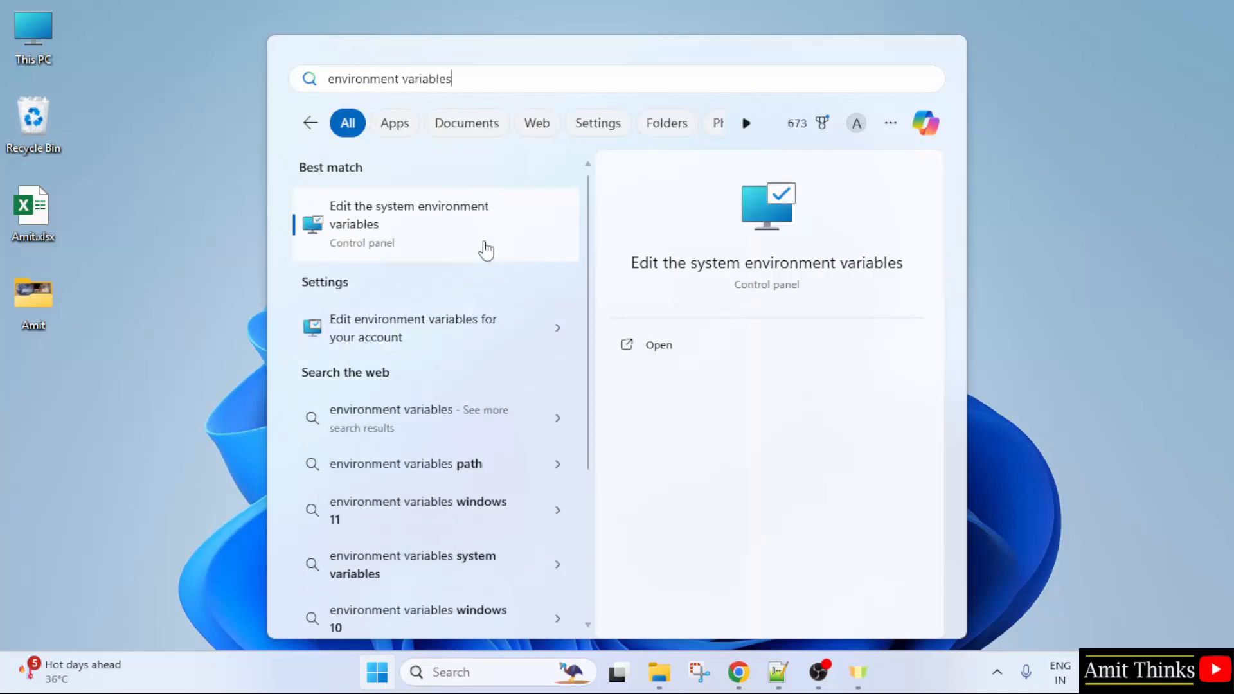
mouse_move(794, 279)
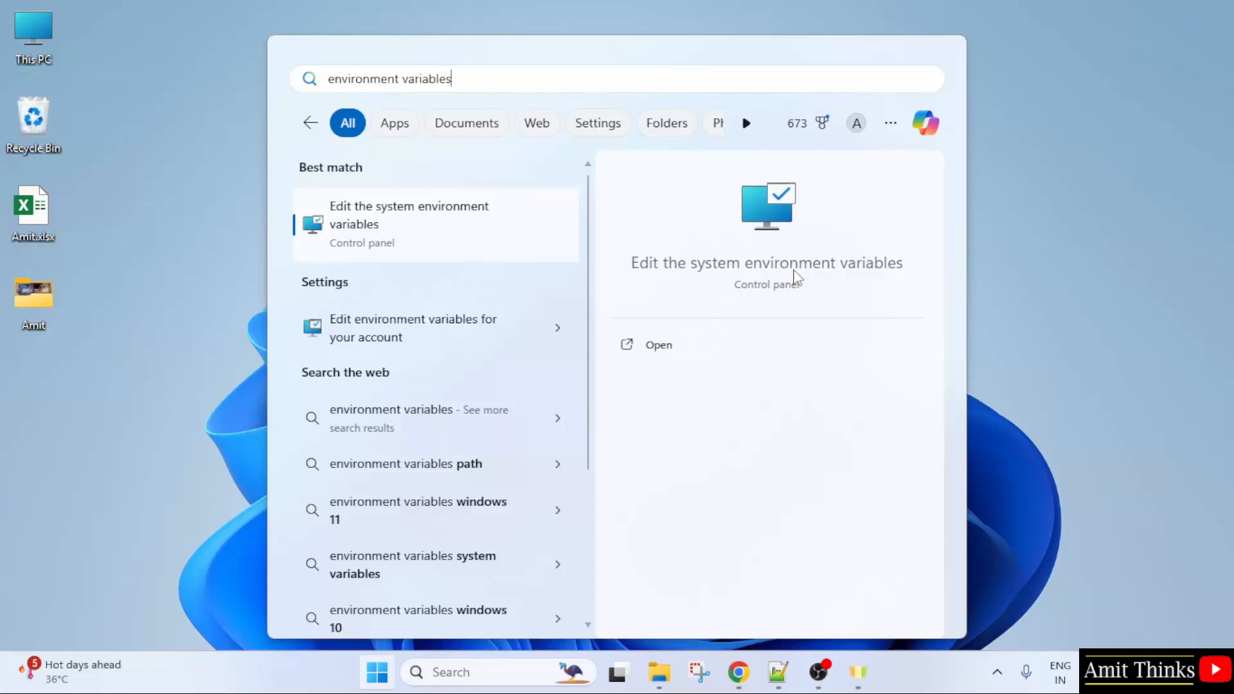
mouse_move(697, 352)
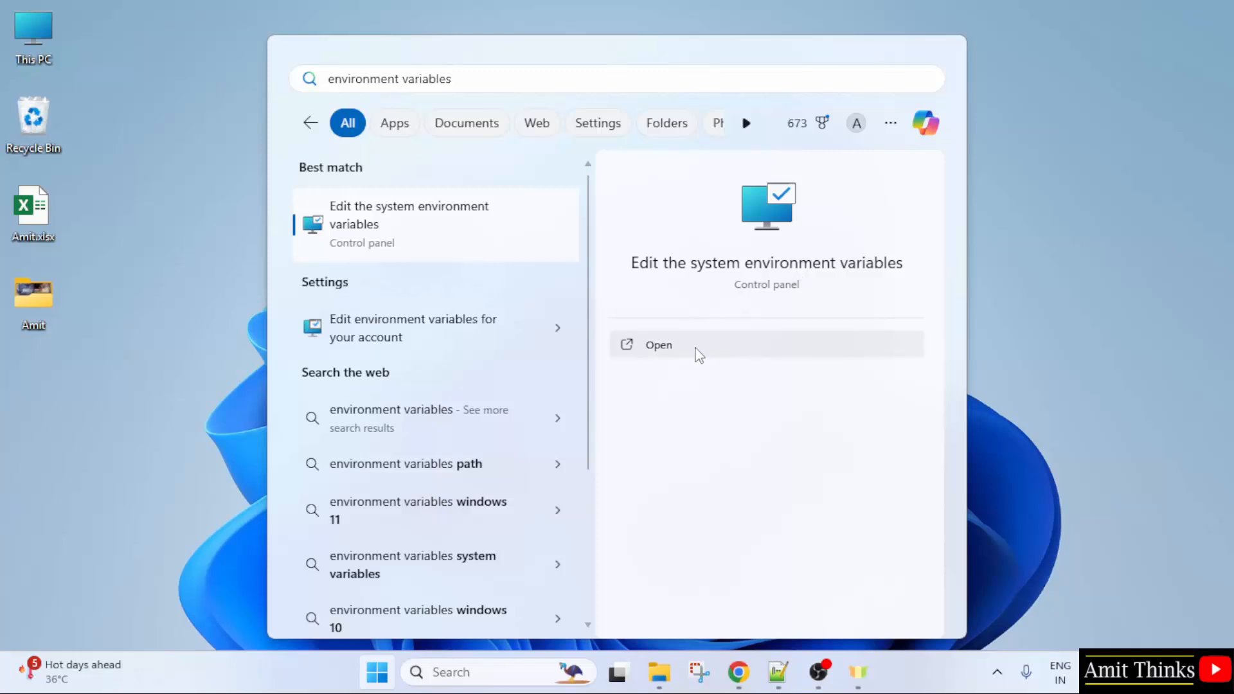
click(658, 345)
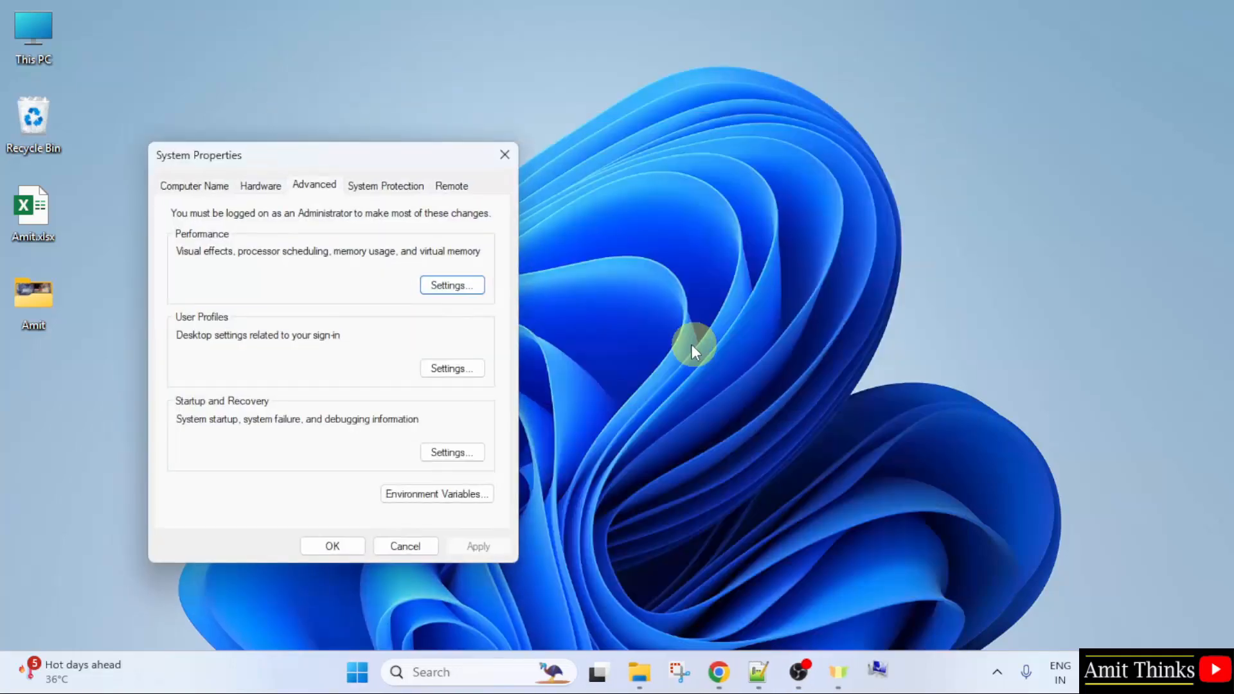
mouse_move(345, 237)
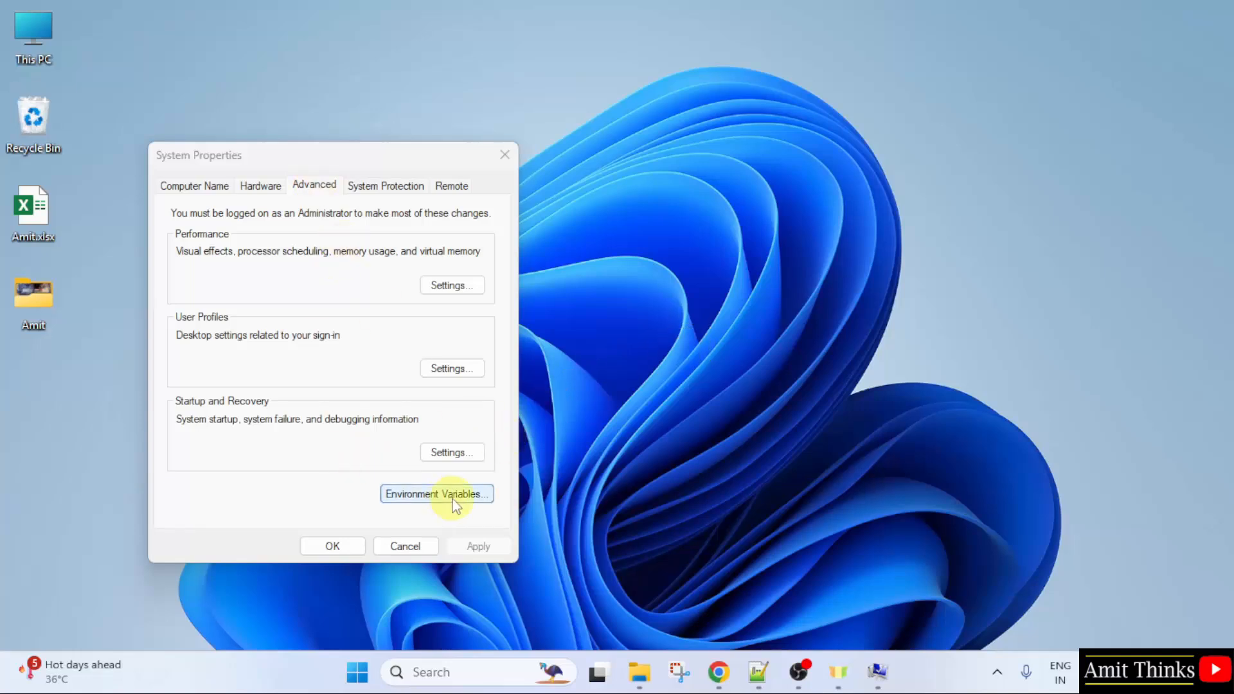
click(437, 494)
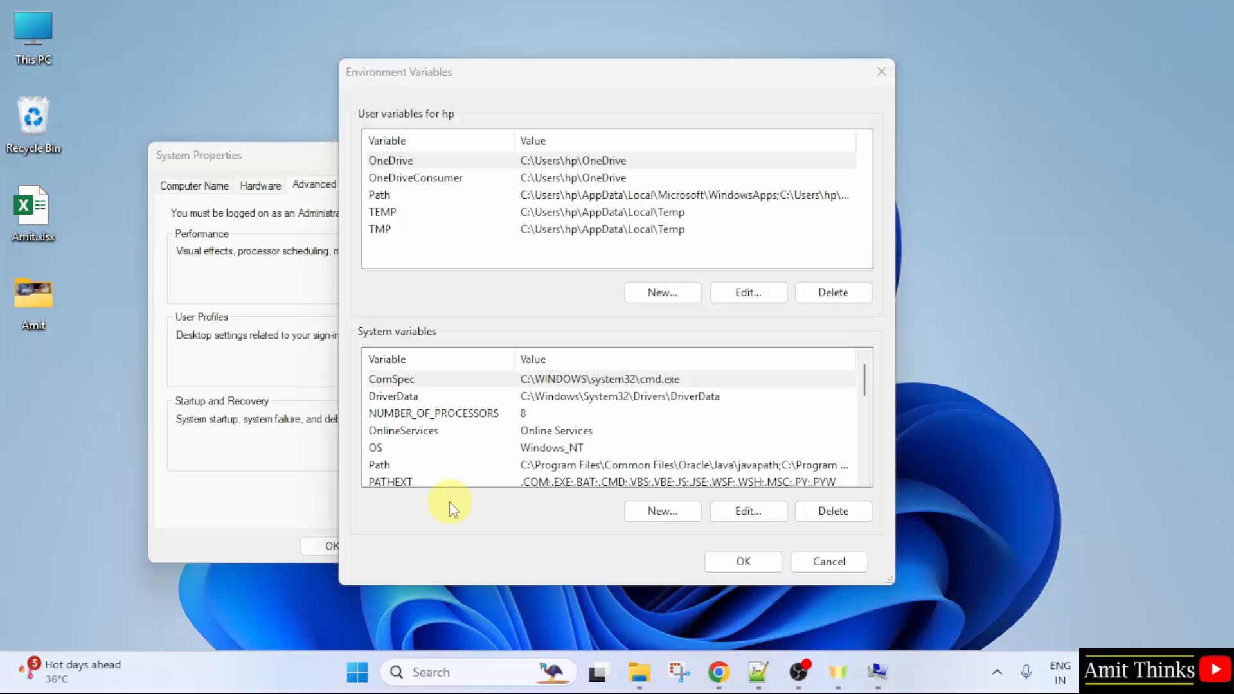
- Add C:\Program Files\php-8.4.13 as a new entry of the system Path variable
click(598, 466)
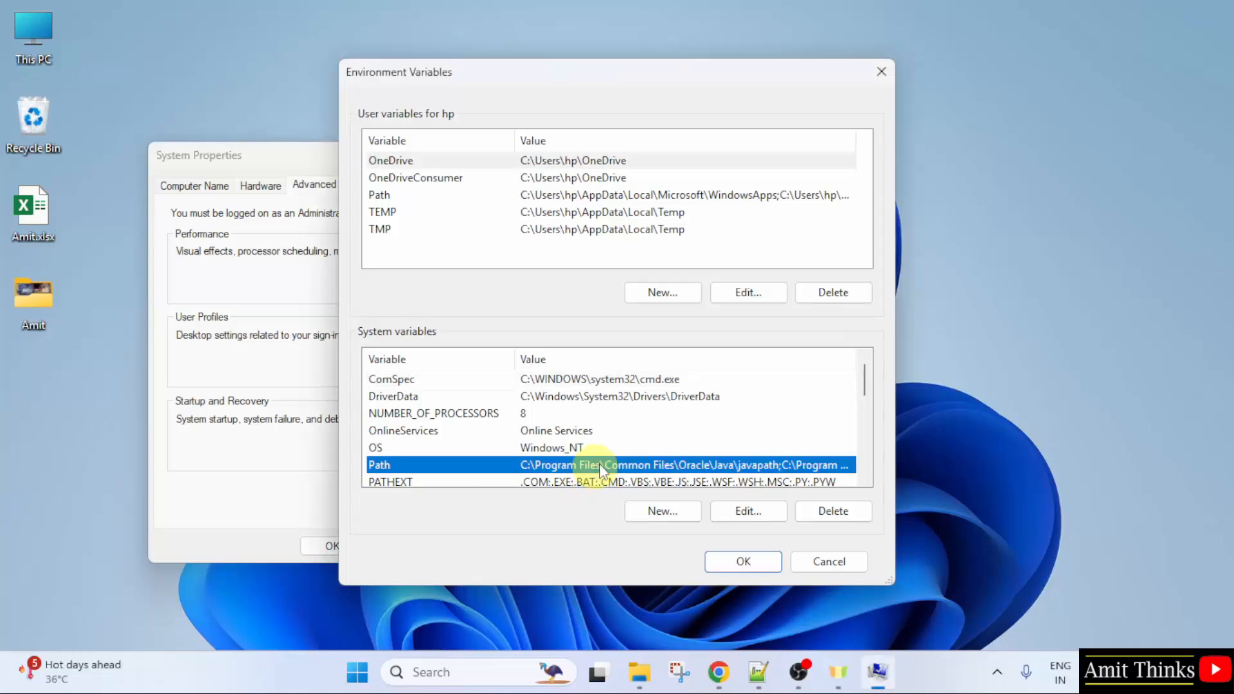
click(748, 512)
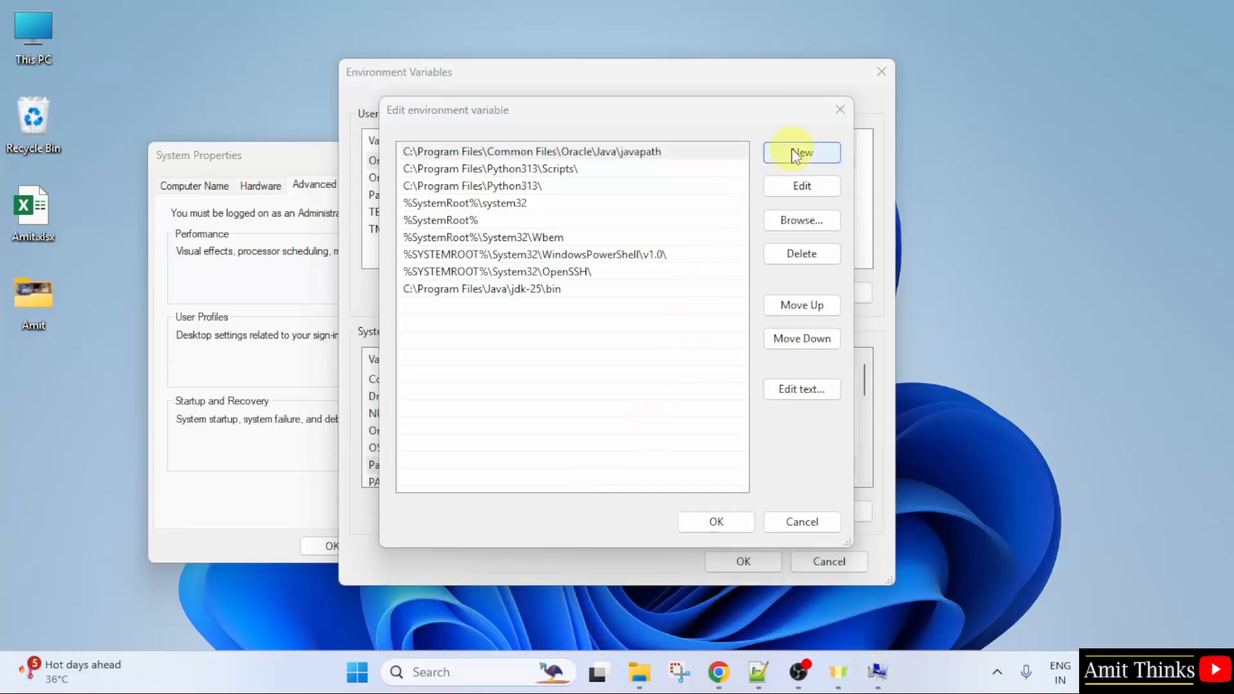
click(802, 151)
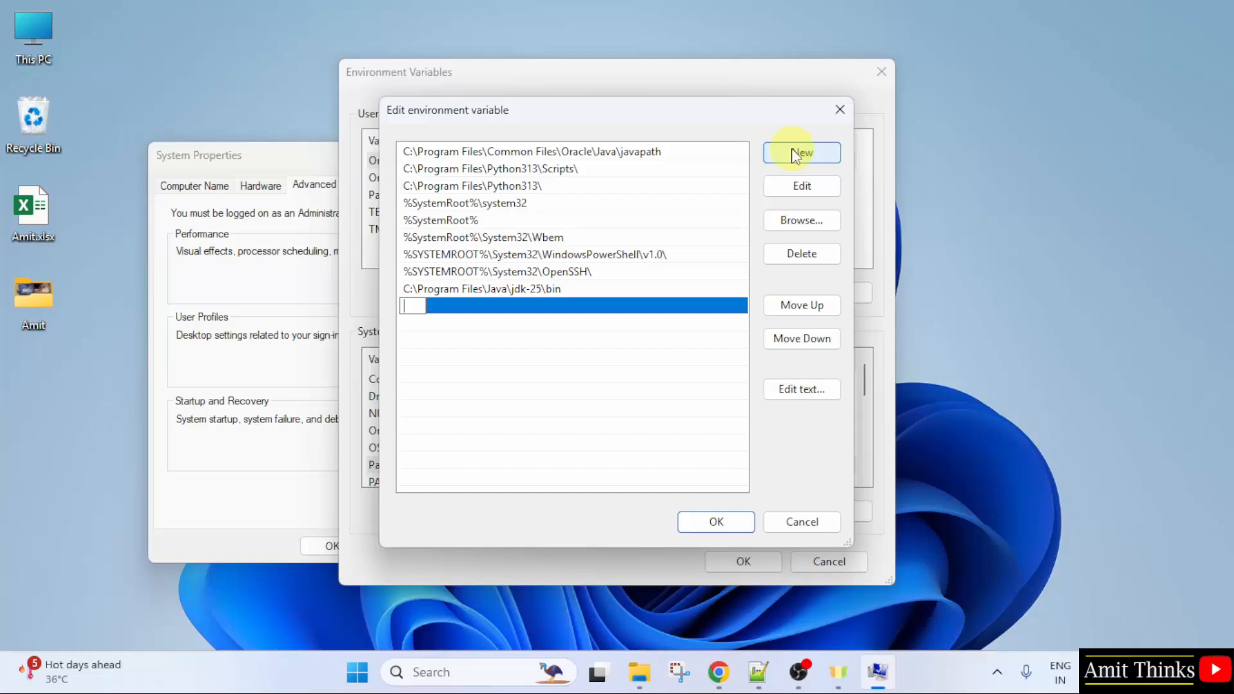
text(C:\Program Files\php-8.4.13)
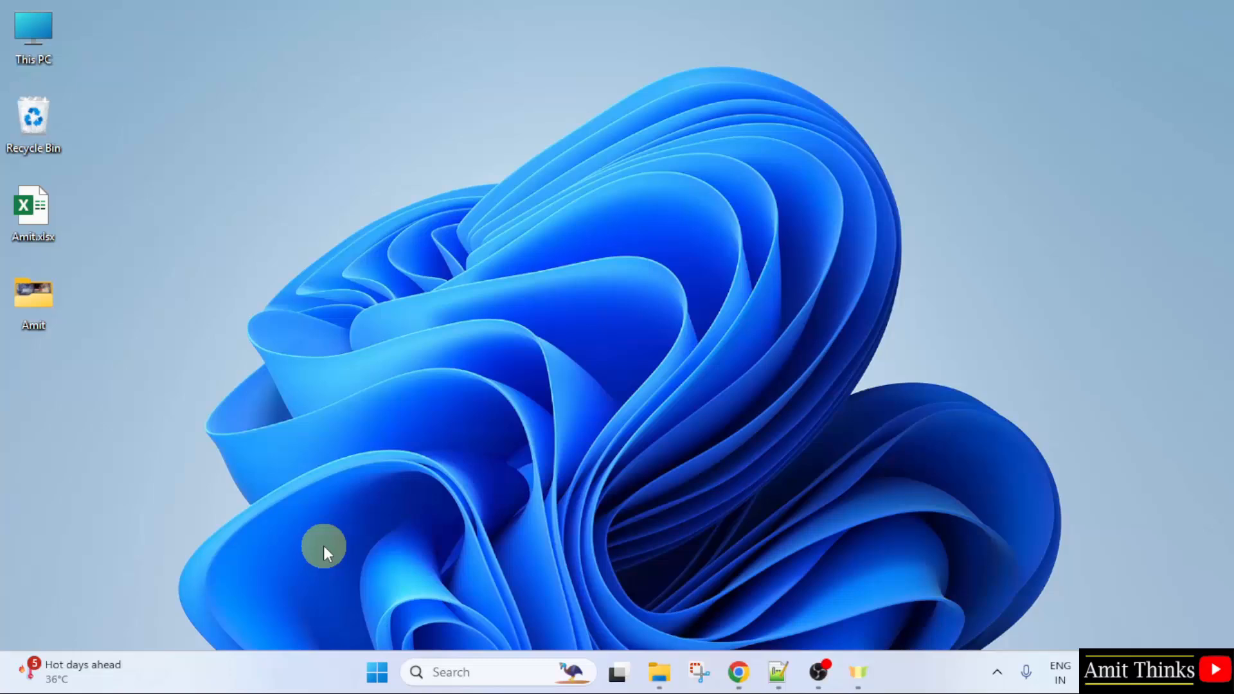
mouse_move(328, 541)
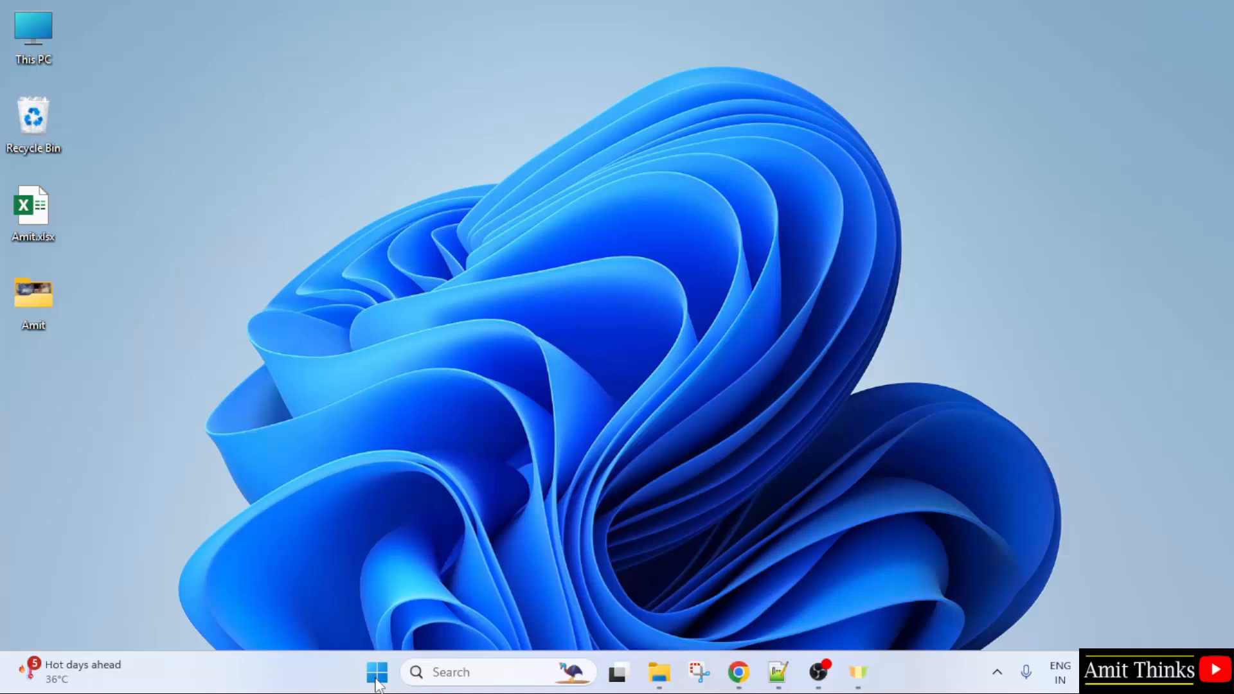
- Launch a fresh Command Prompt via 'cmd' and run php -v
text(cmd)
text(php -v)
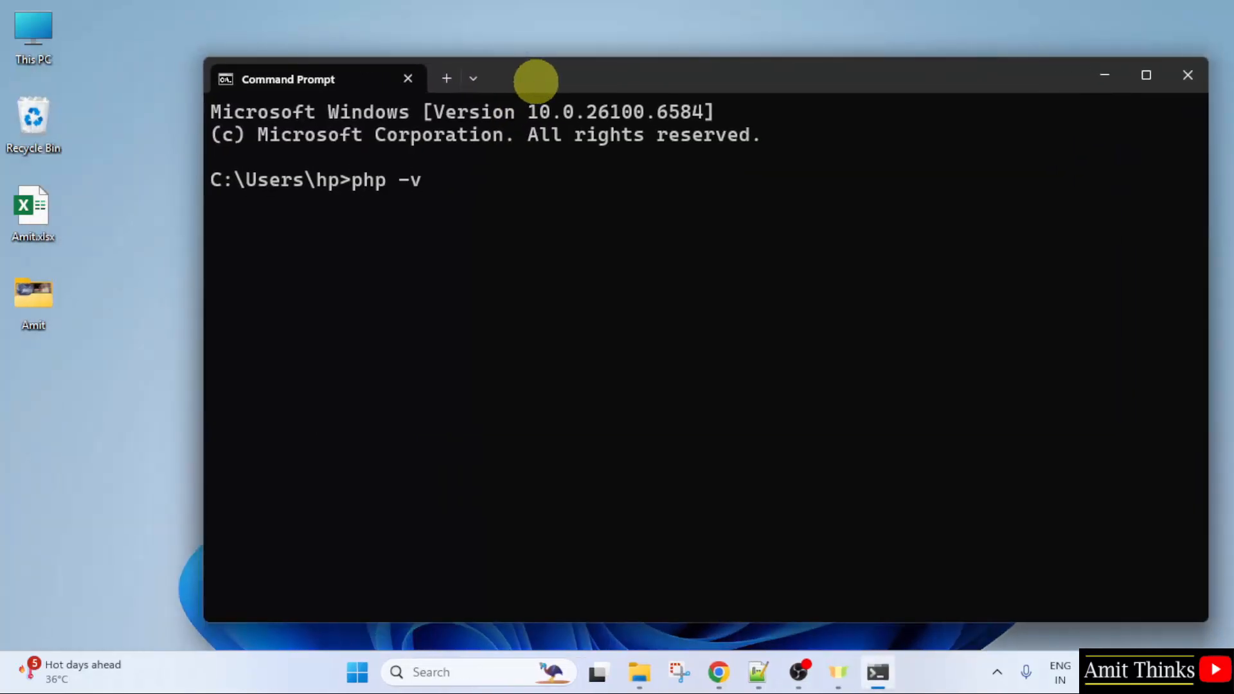
key(Enter)
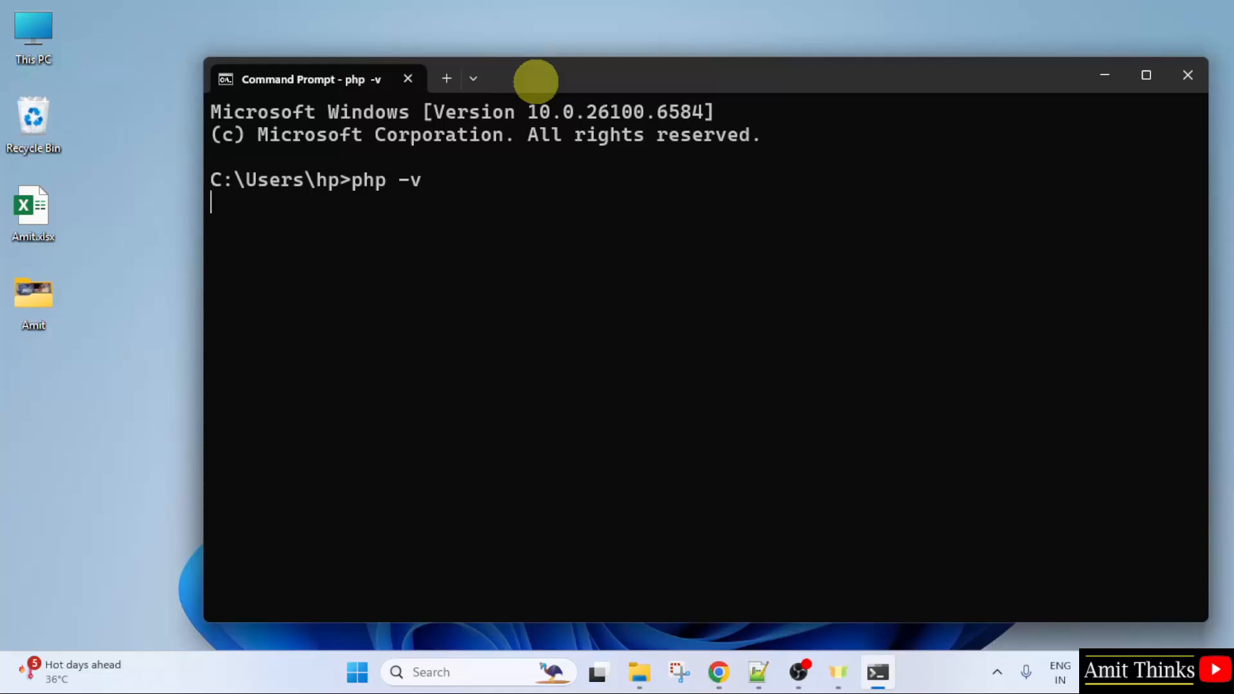
key(Enter)
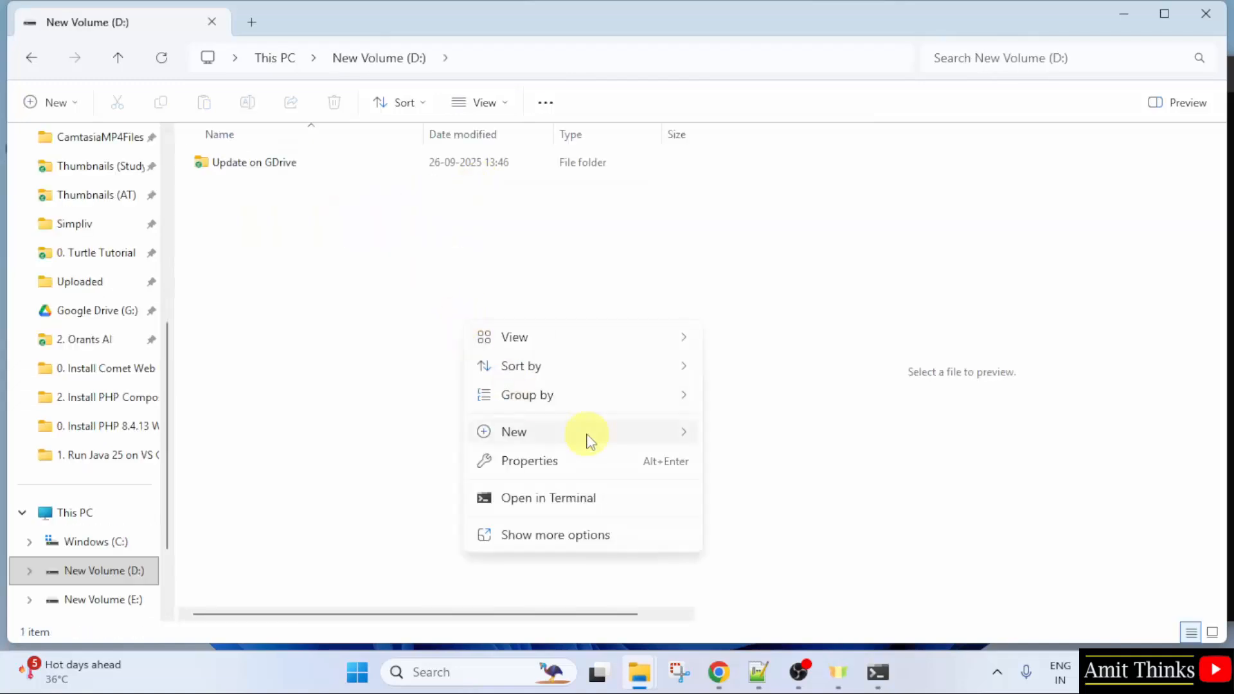
- Create a new text document on D: named Demo.php, accept the extension change, and enable the Preview pane
click(514, 431)
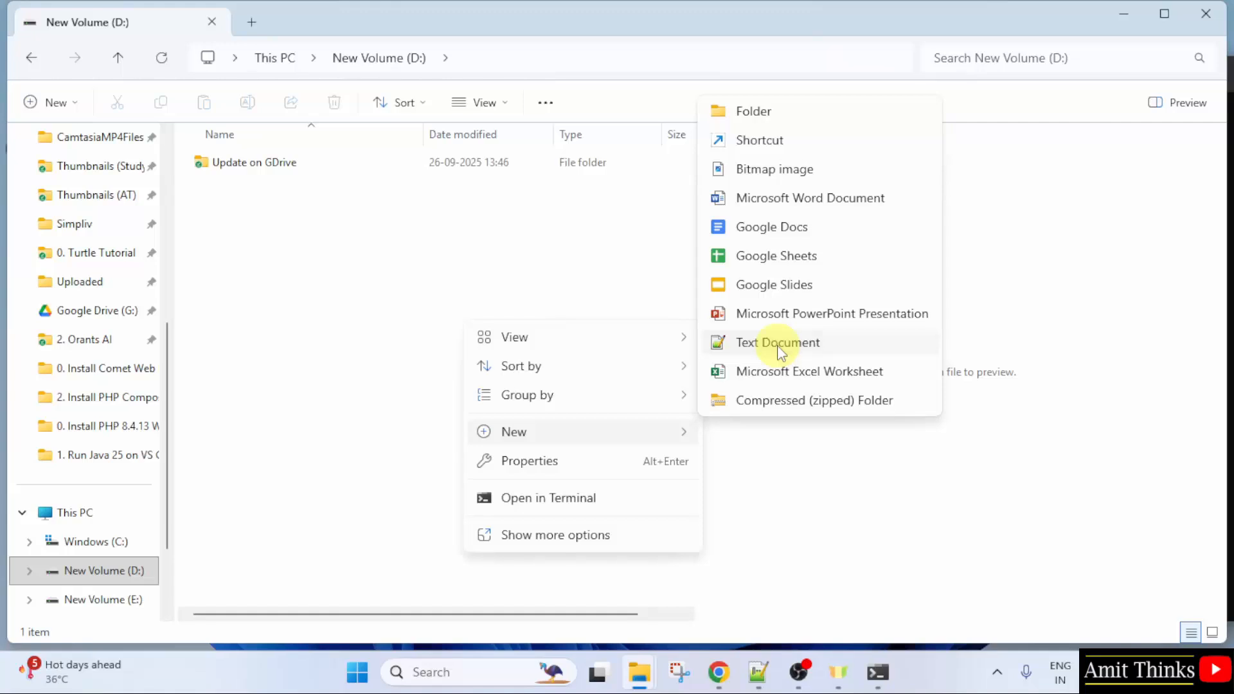
click(777, 342)
text(Demo.php)
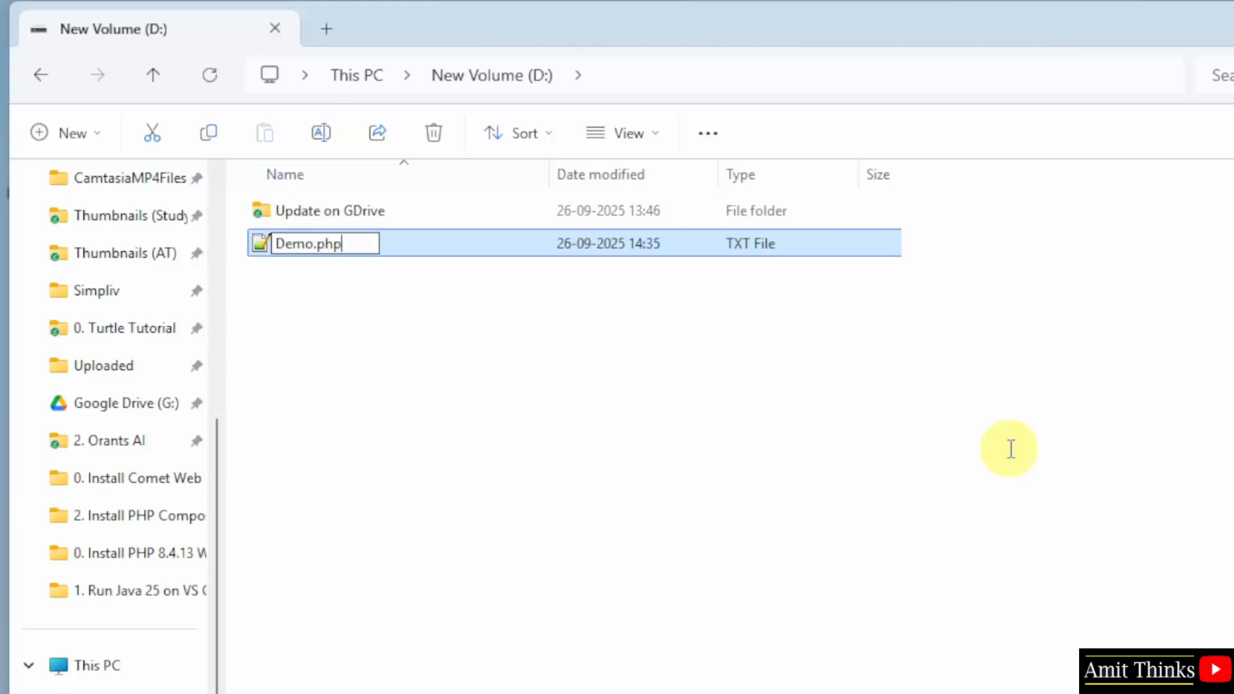
mouse_move(657, 372)
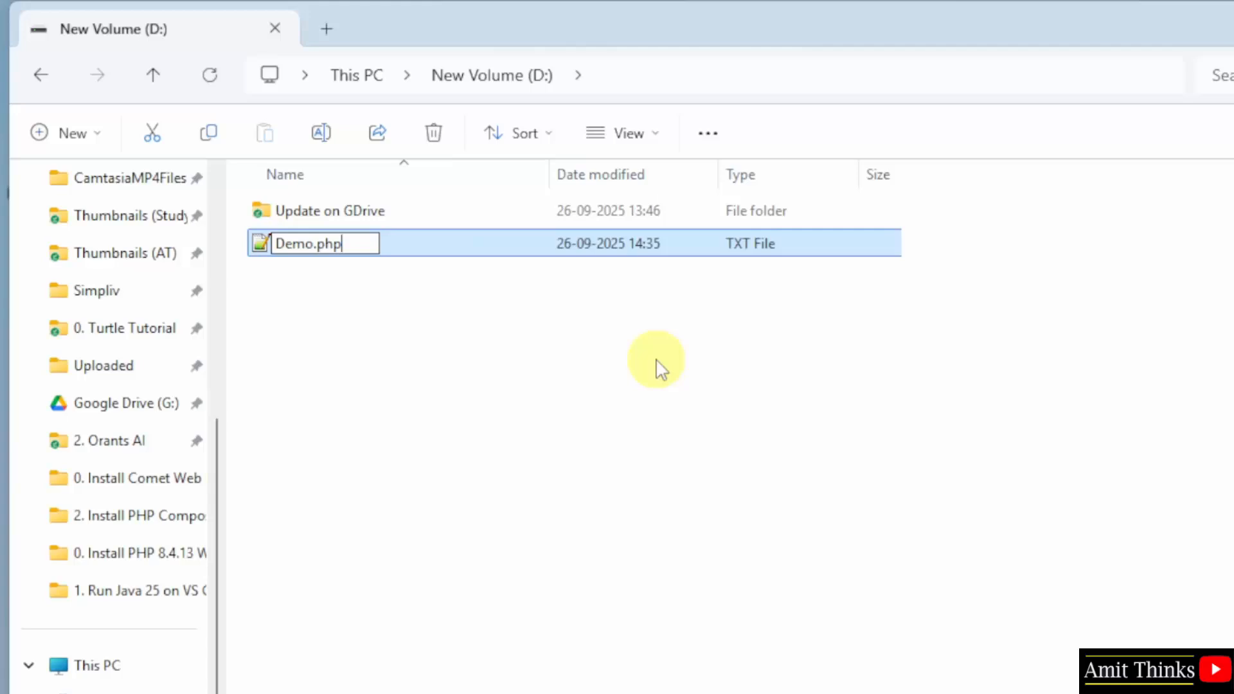
key(Enter)
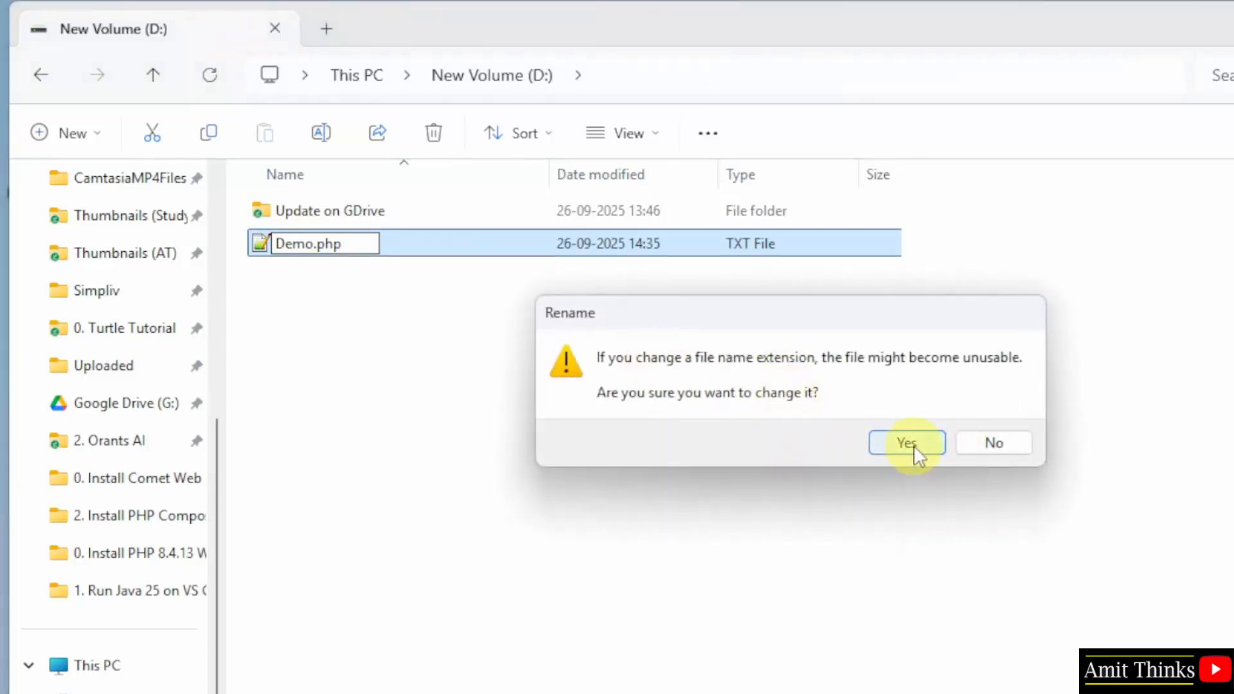
click(906, 442)
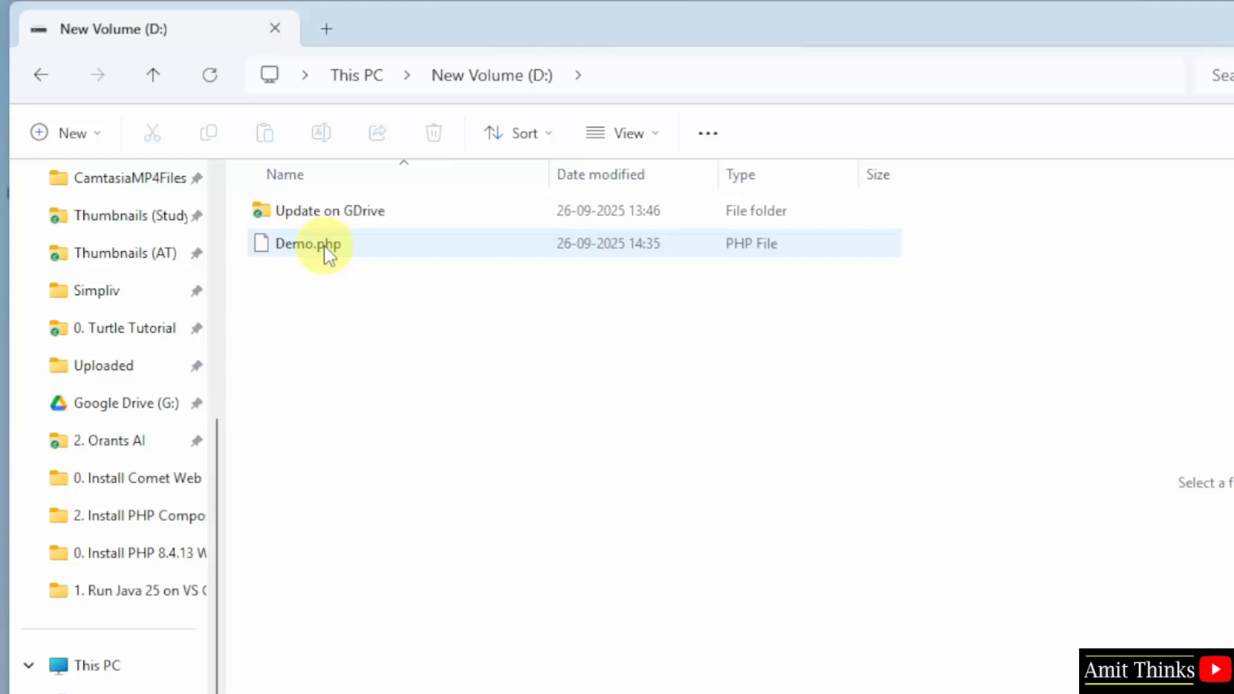
mouse_move(378, 257)
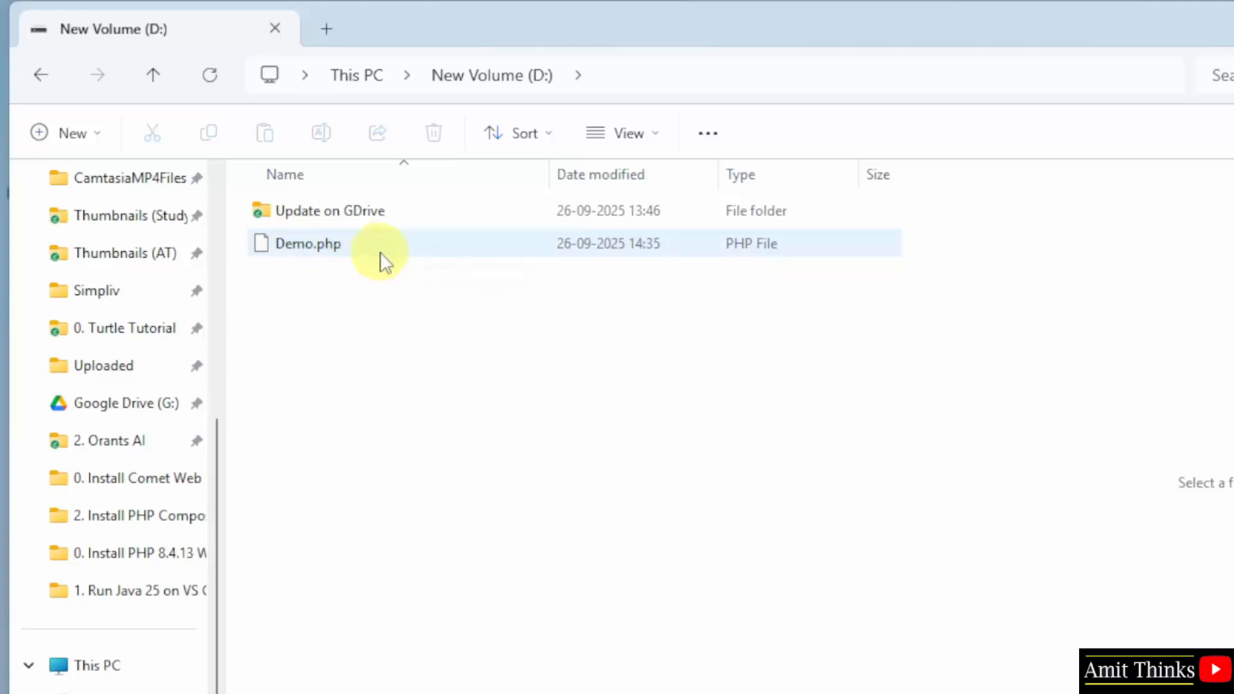
click(623, 132)
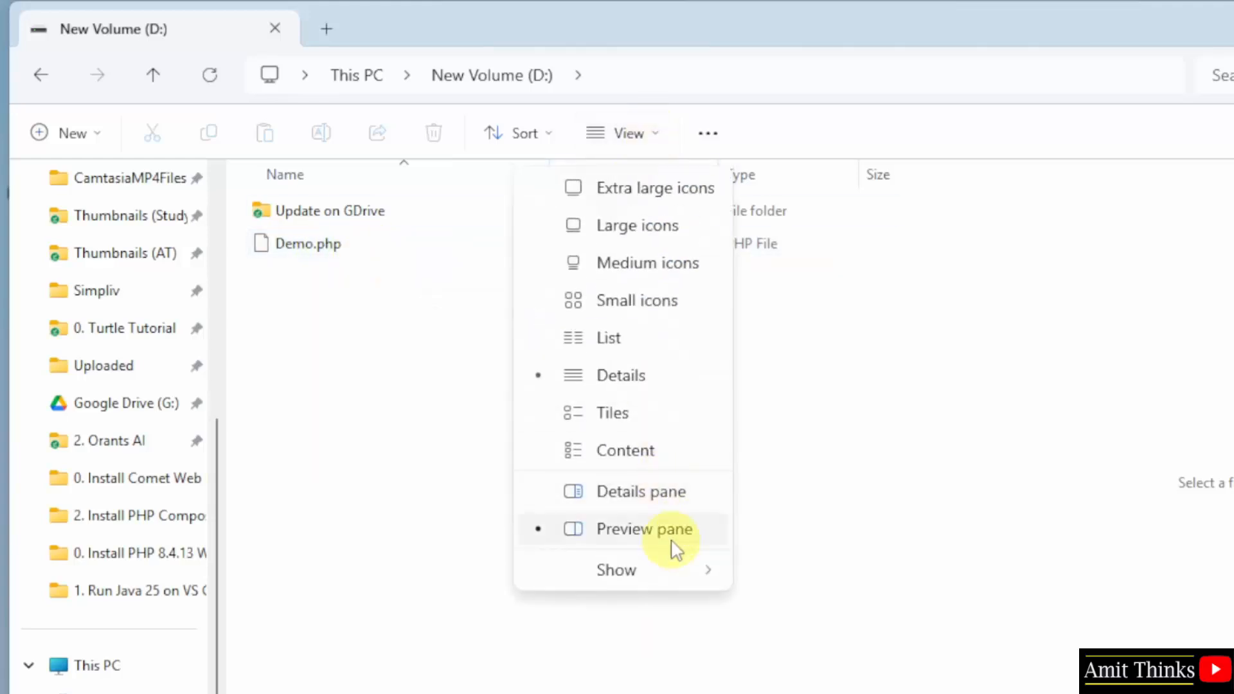
click(617, 571)
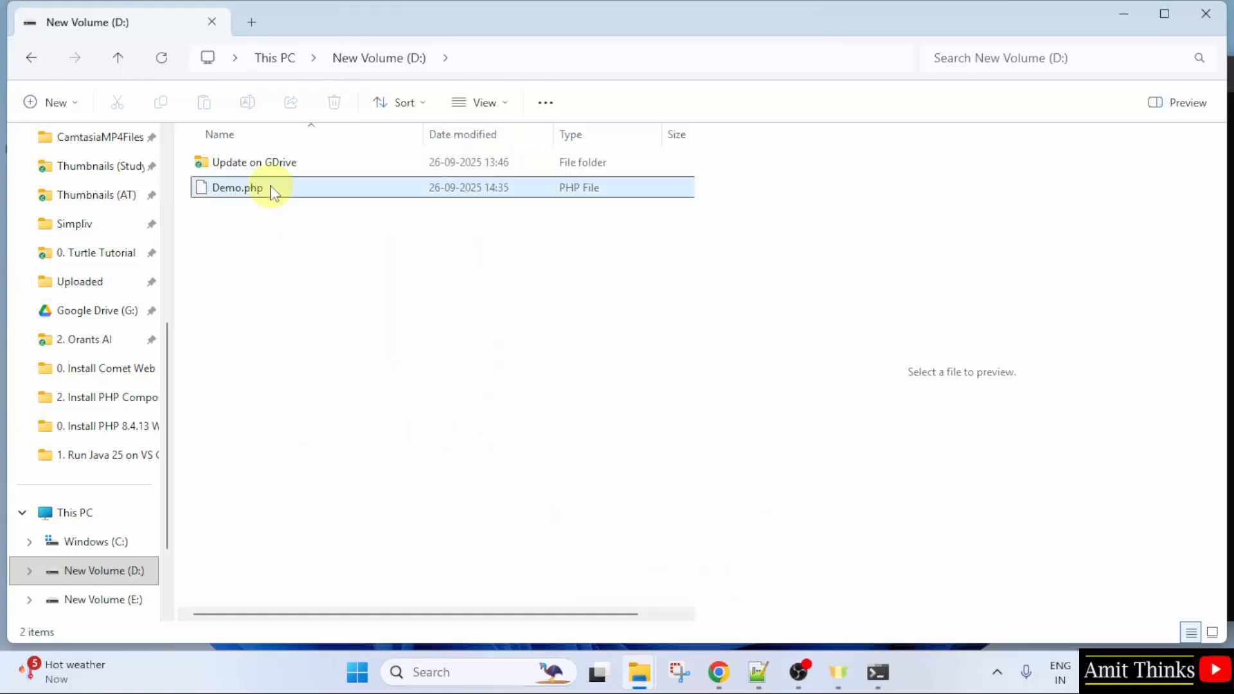
- Edit Demo.php in Notepad and write the <?php ... ?> tags
right_click(246, 187)
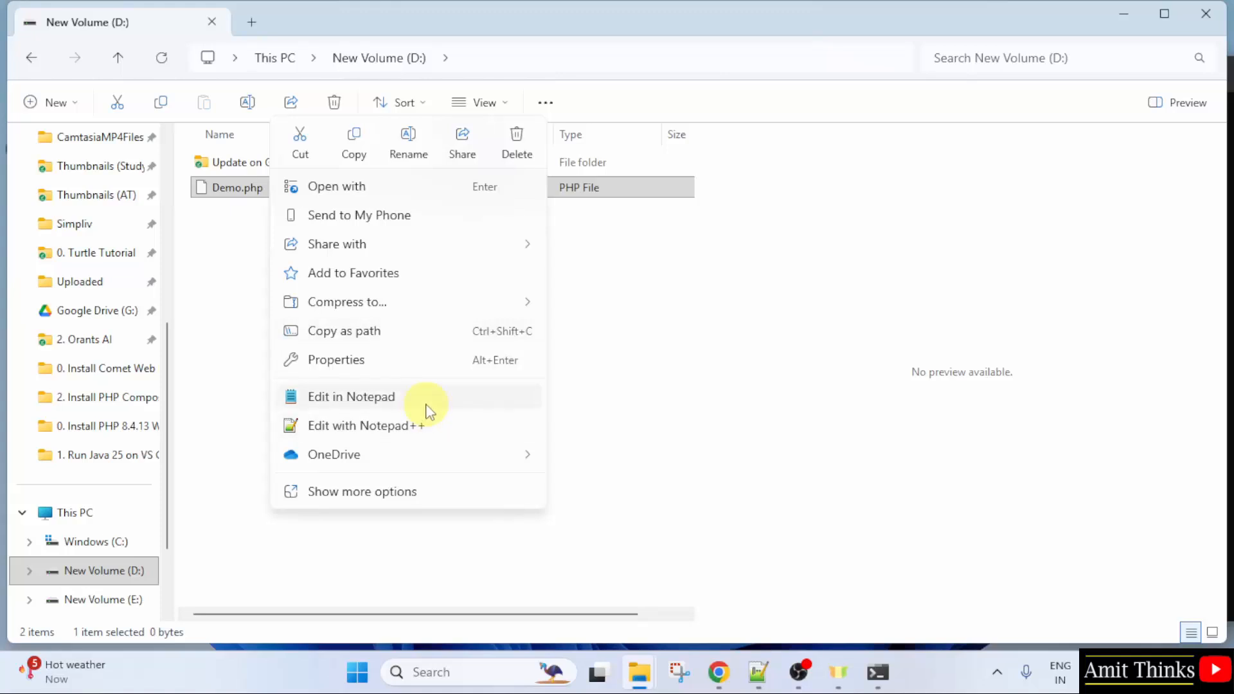
mouse_move(439, 409)
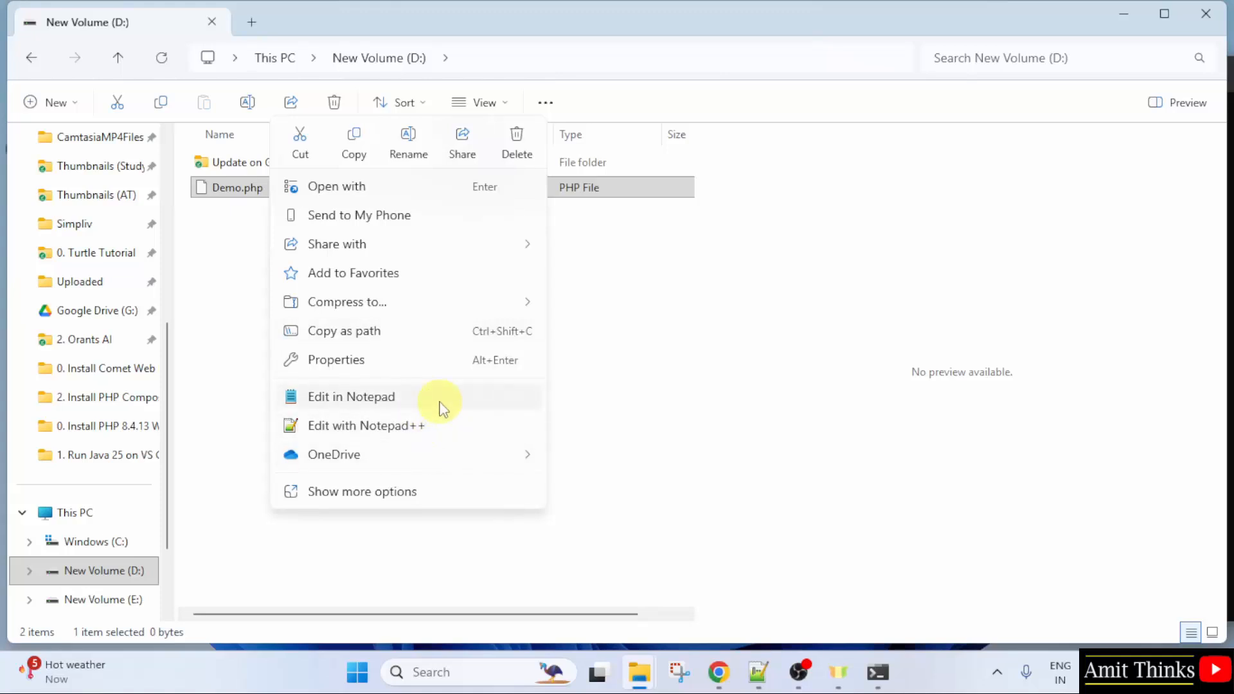
mouse_move(445, 429)
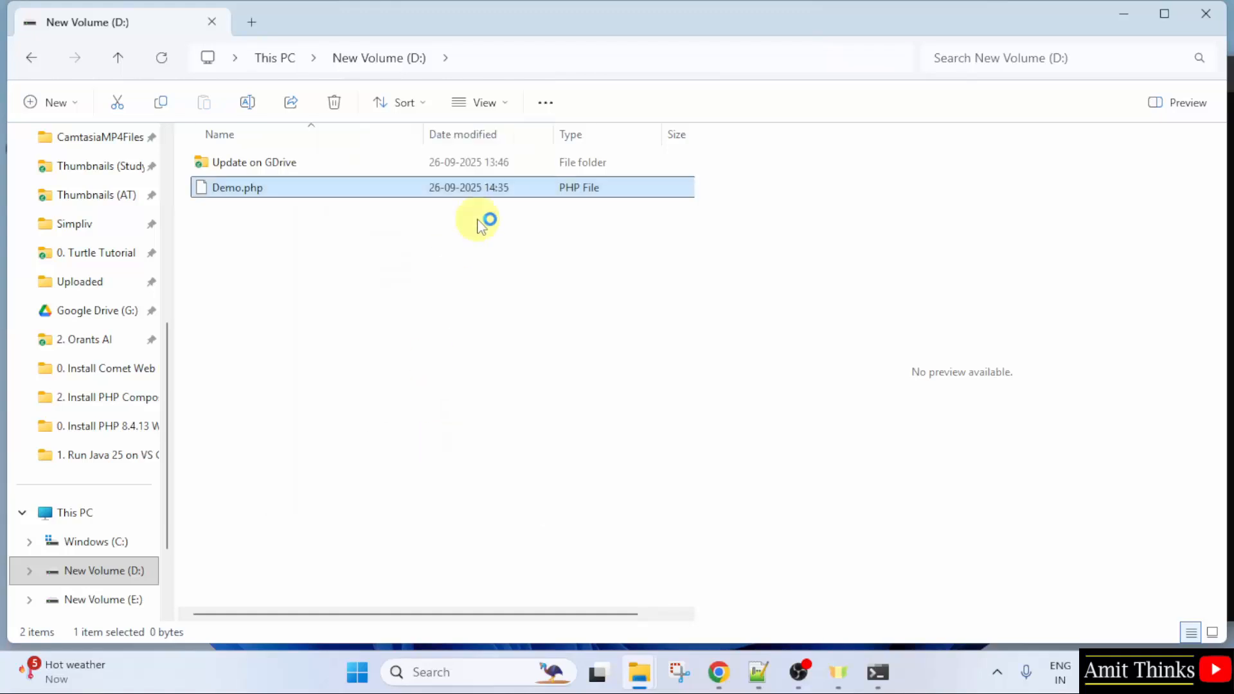
double_click(235, 188)
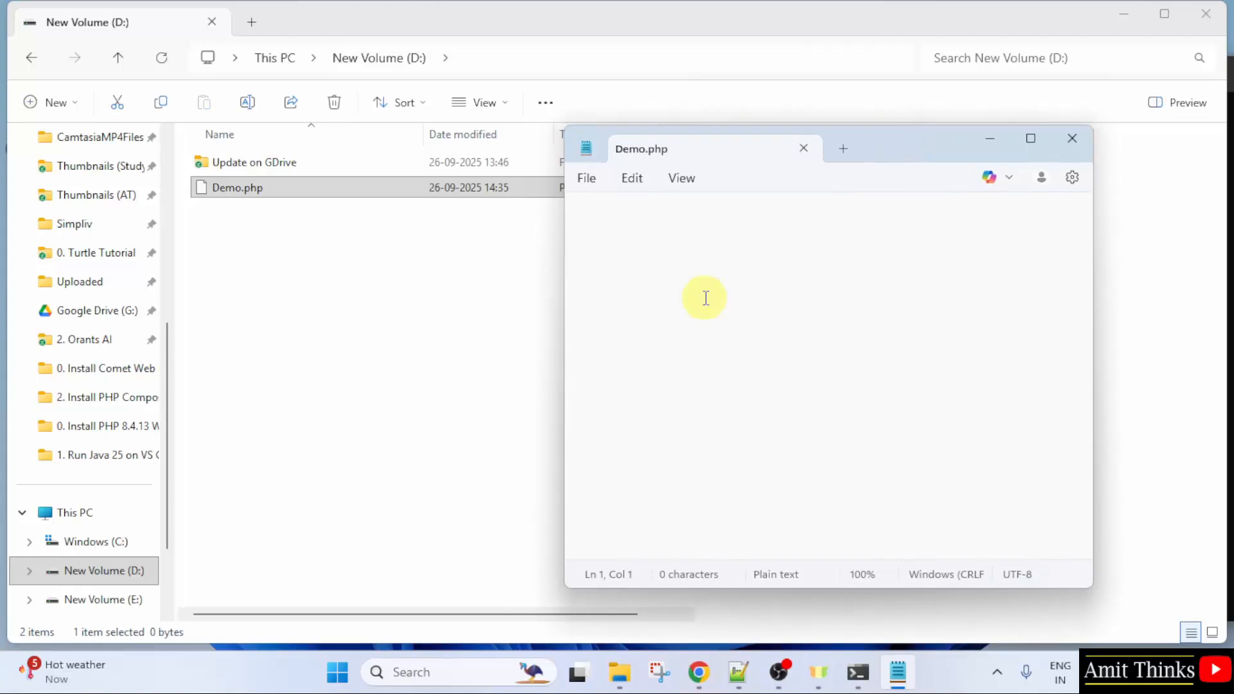
text(<?p)
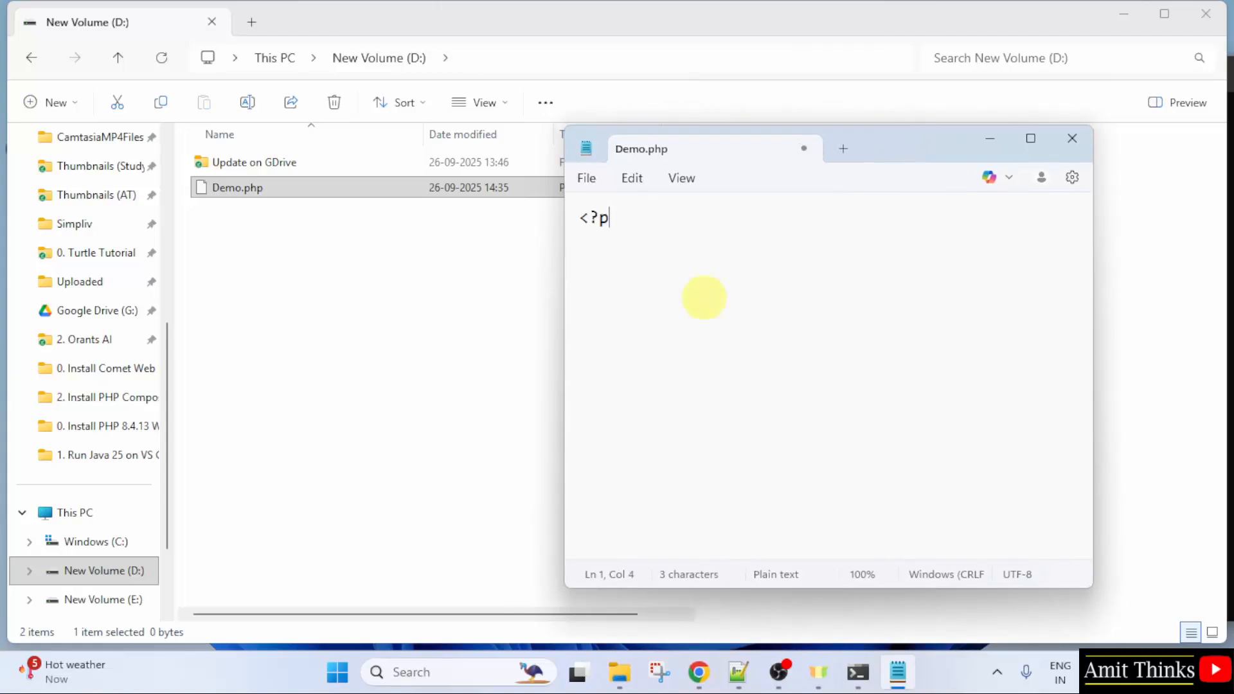
text(hp)
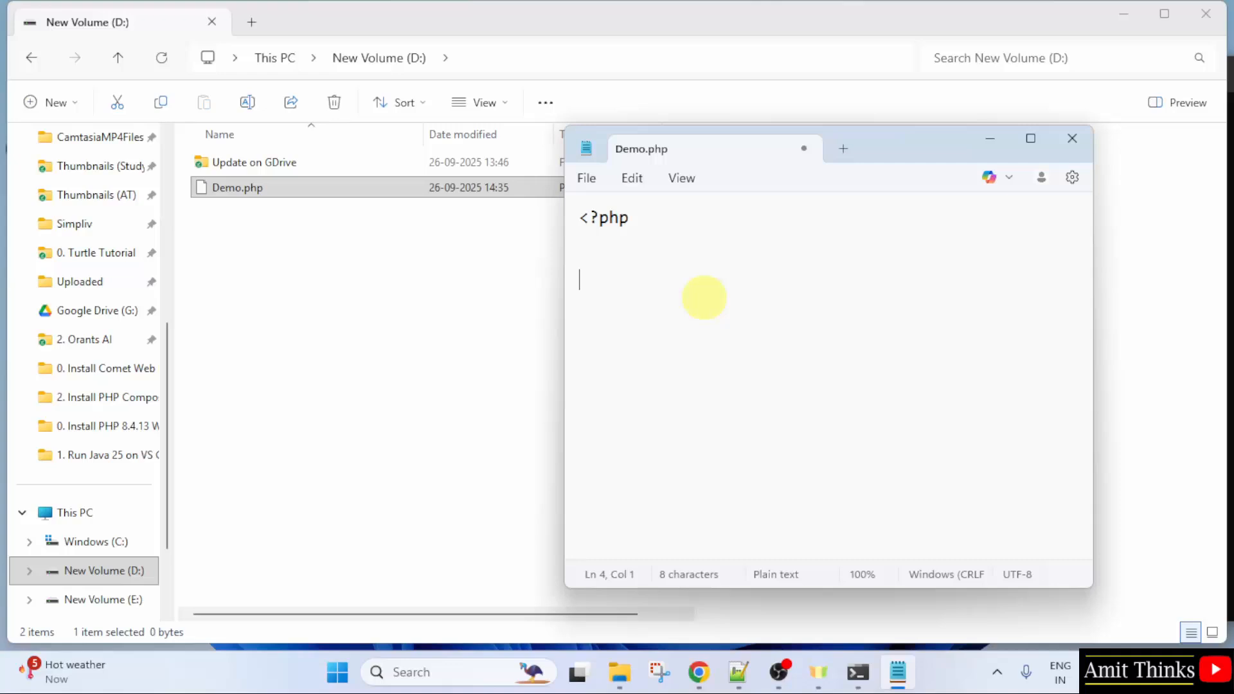
text(?>)
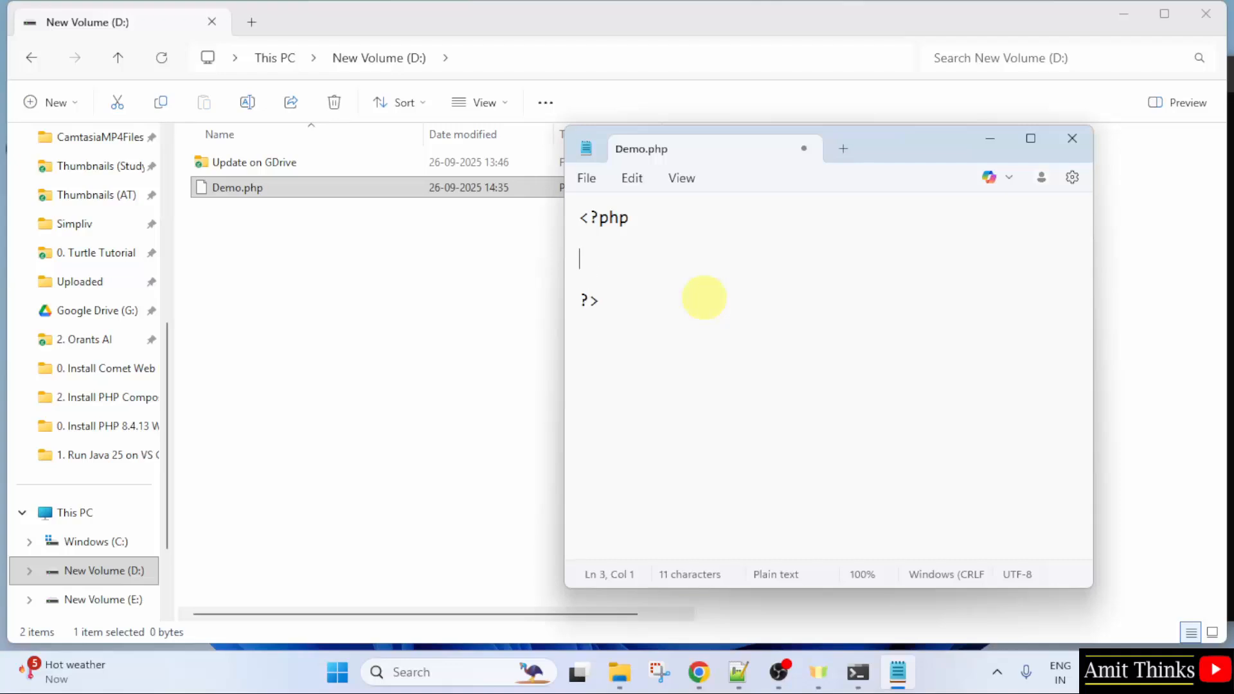
- Add an echo statement with the quoted text 'Amit Diwab' and save Demo.php
text(ech)
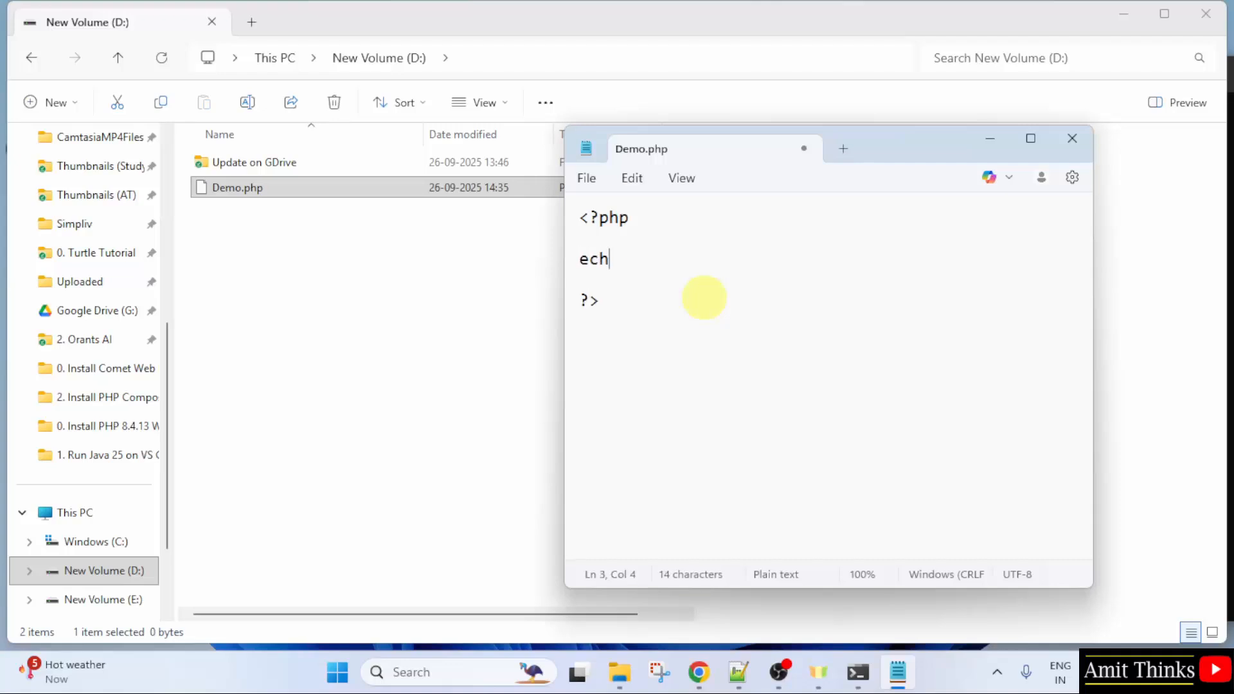
text(o "")
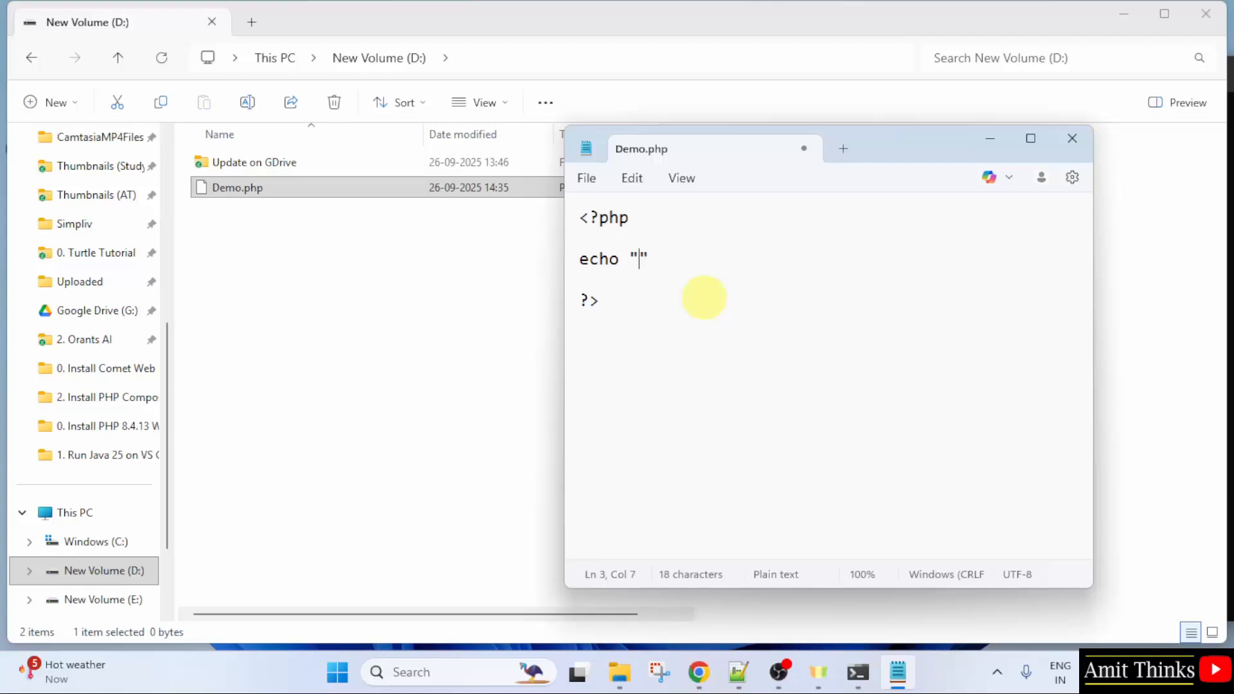
text(Amit Diwab)
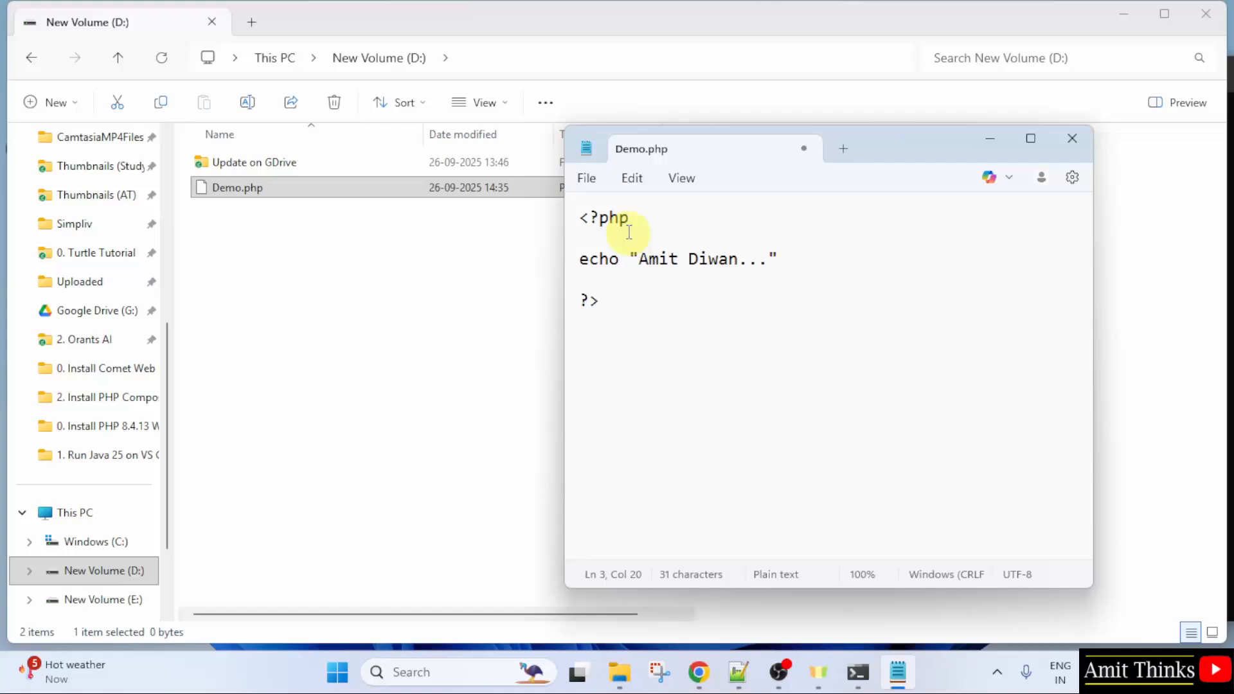
click(586, 177)
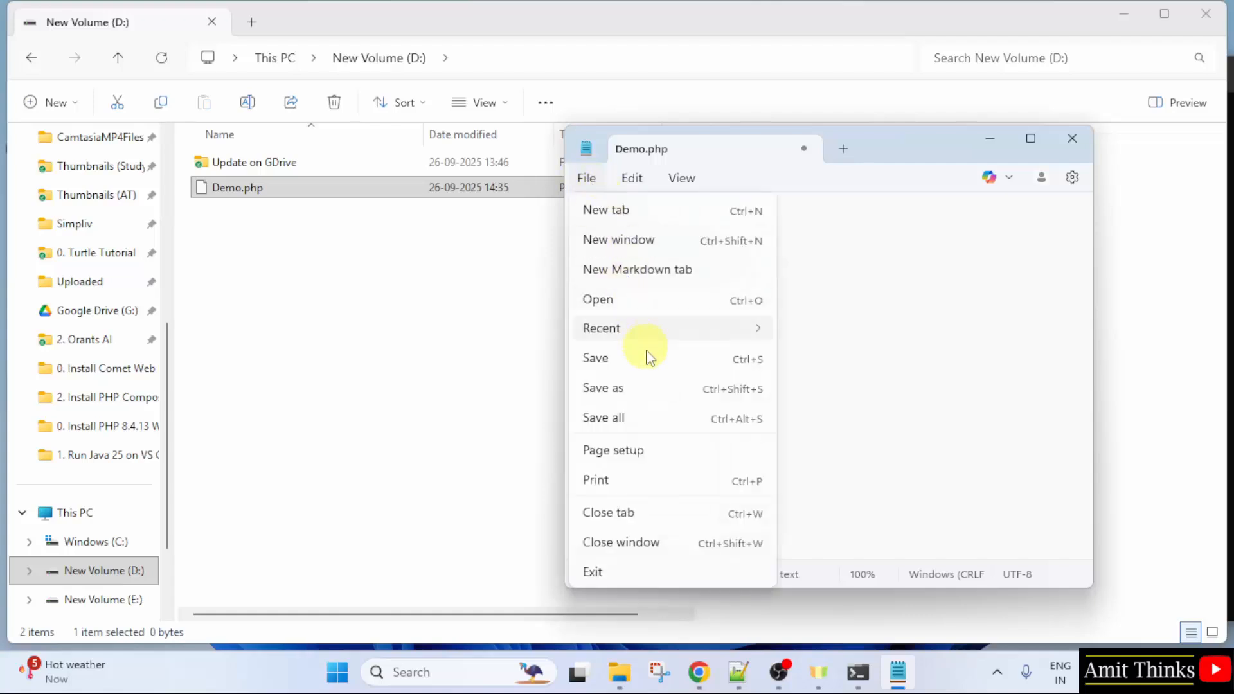
click(595, 358)
text(D:)
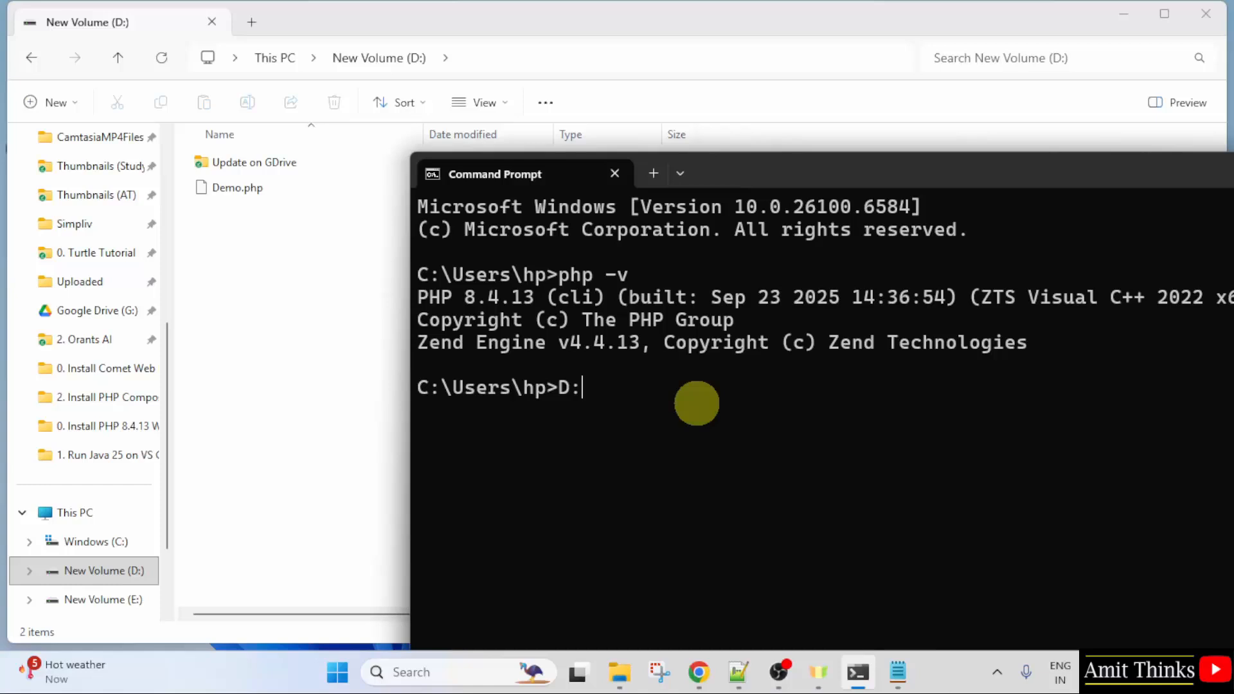
- Switch Command Prompt to drive D: and list its contents with dir
key(Enter)
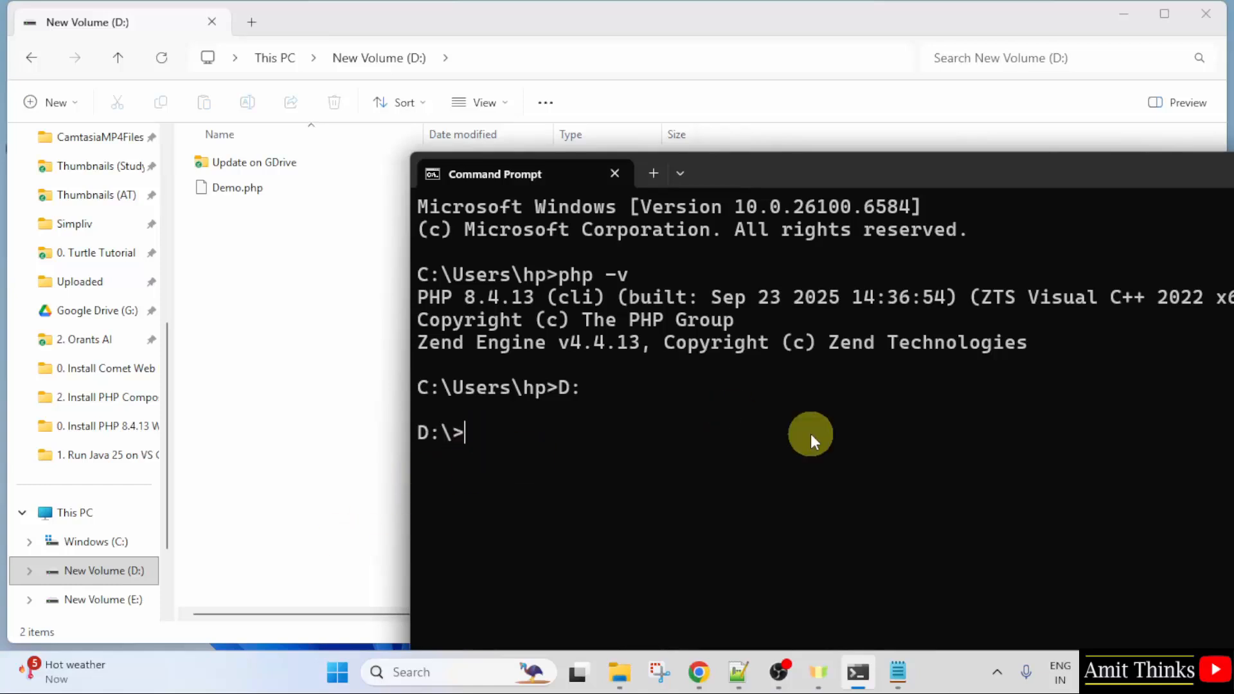
text(dir)
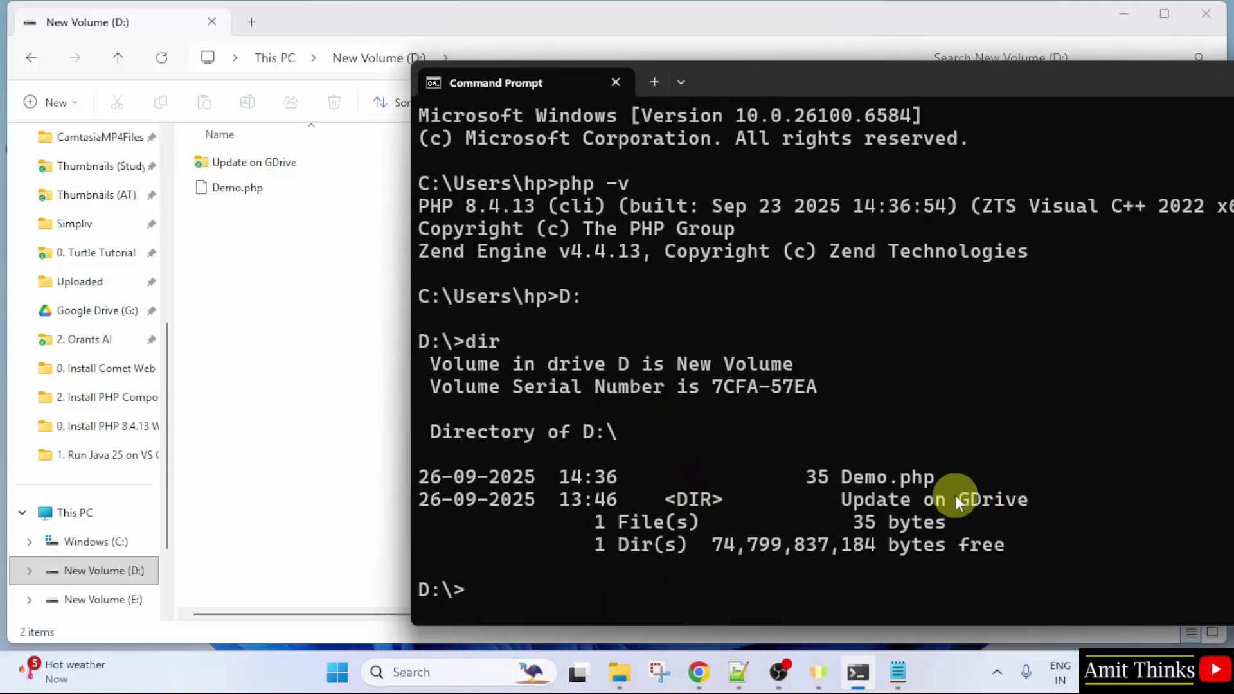
click(237, 188)
text(php)
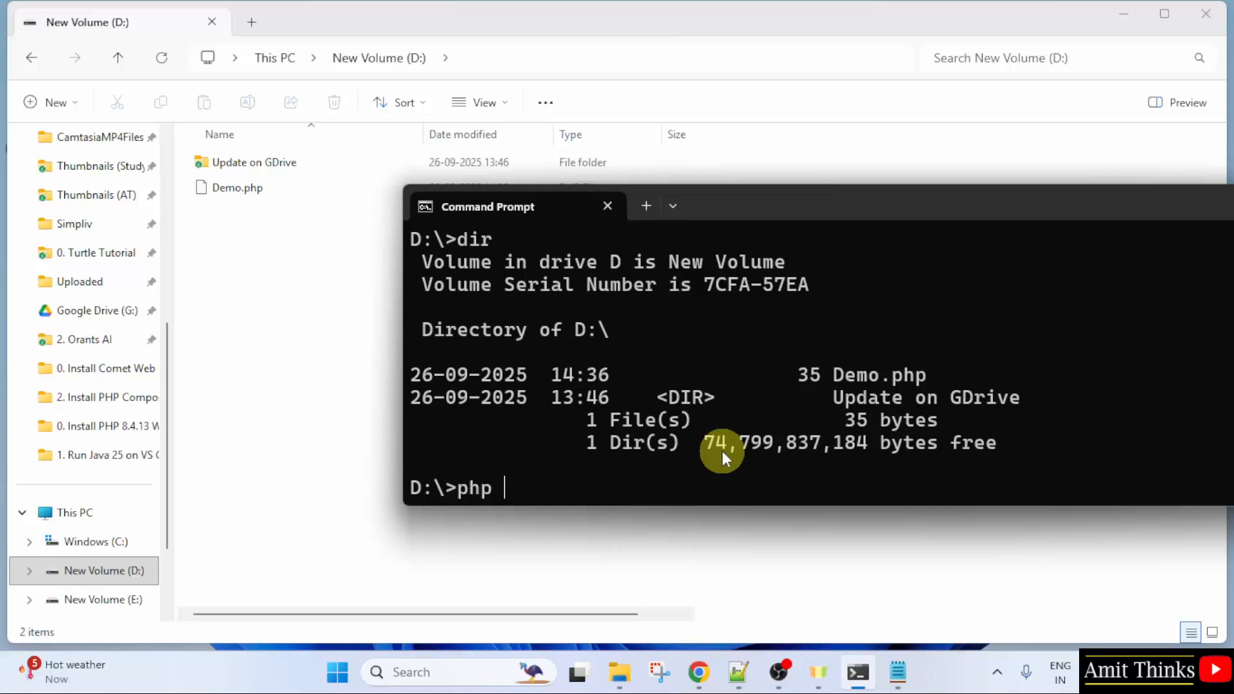
- Run php Demo.php to print the echoed text, then select that text back in Notepad
text(Demo)
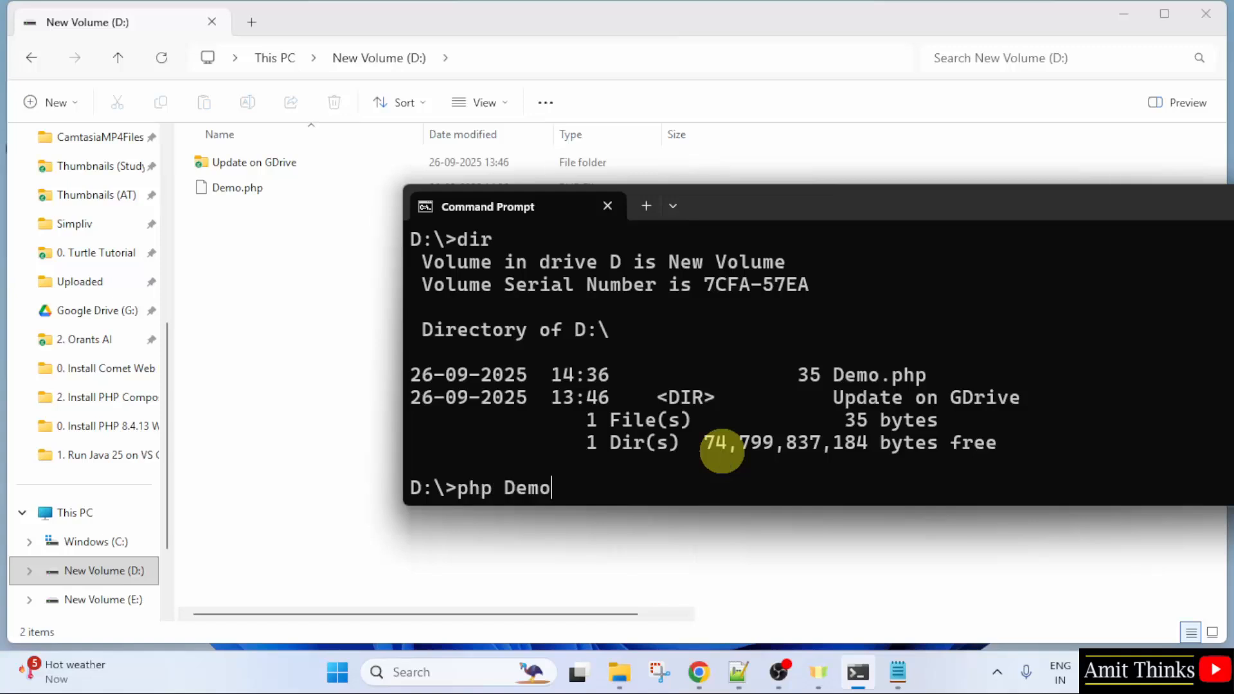
text(.php)
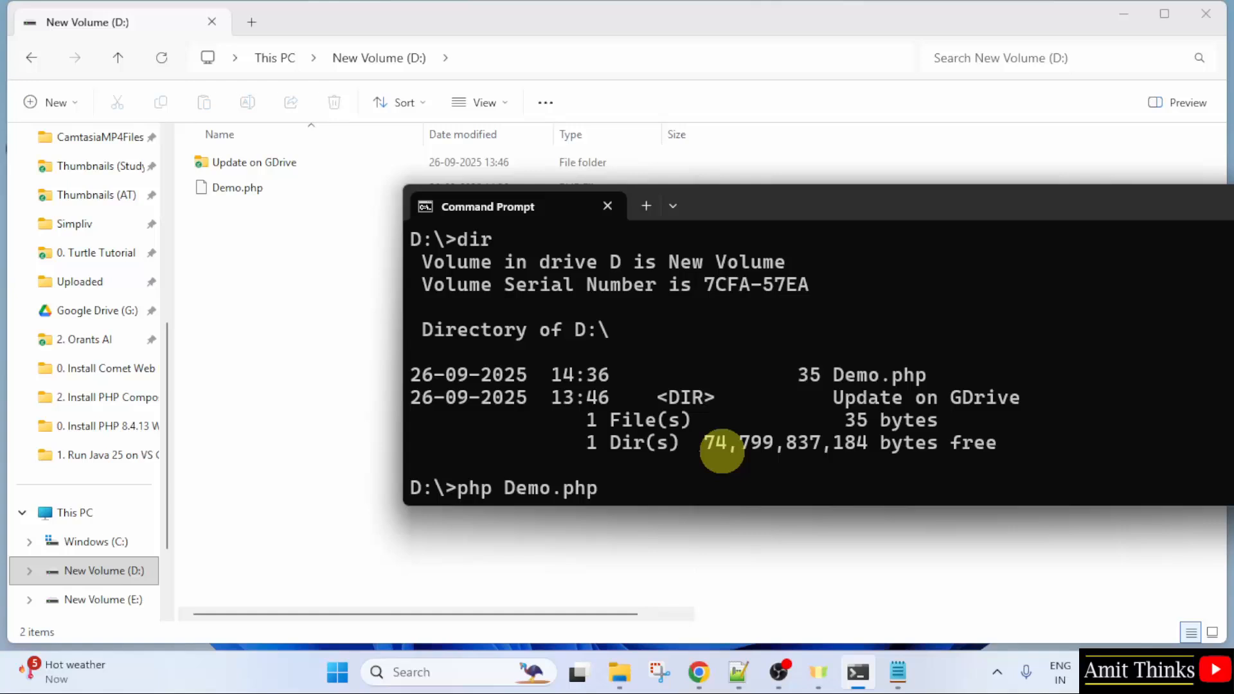
key(Enter)
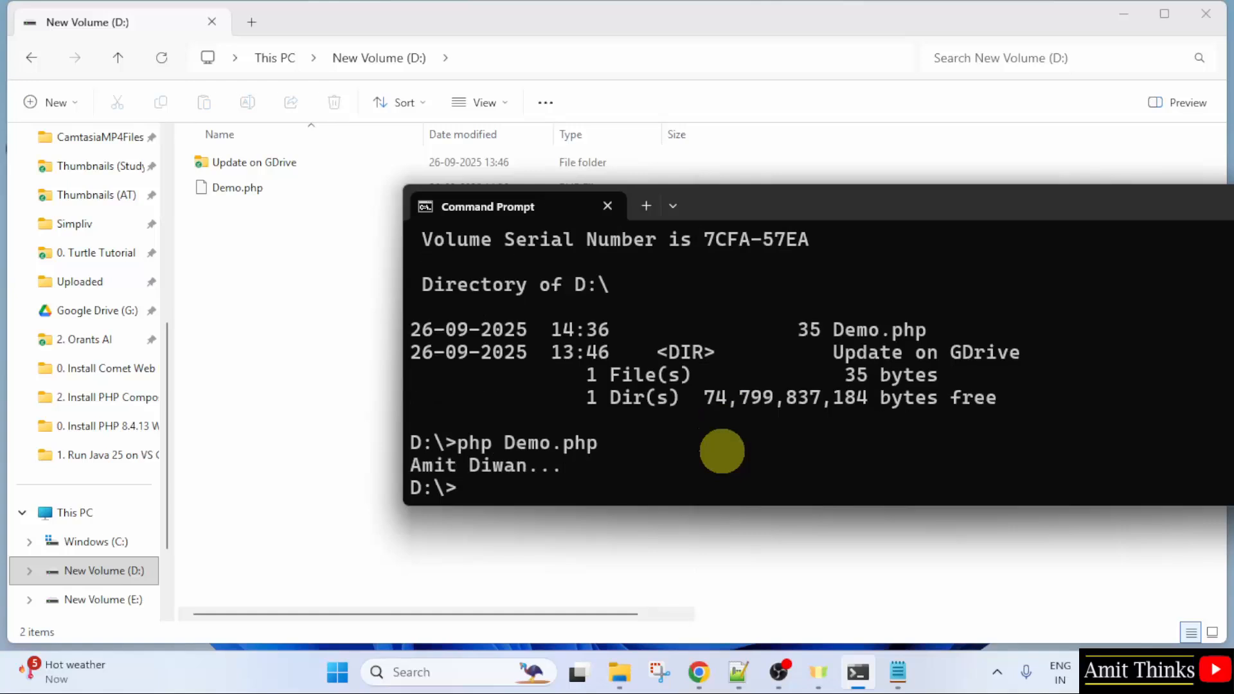
click(897, 672)
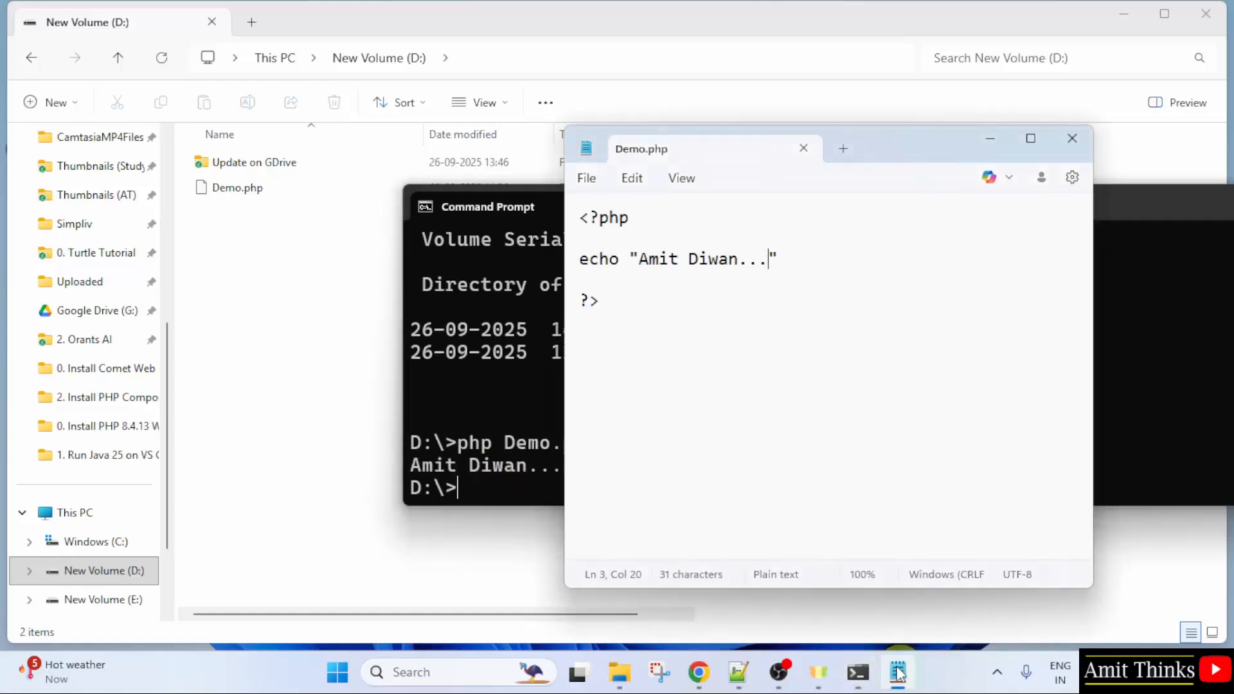
double_click(691, 259)
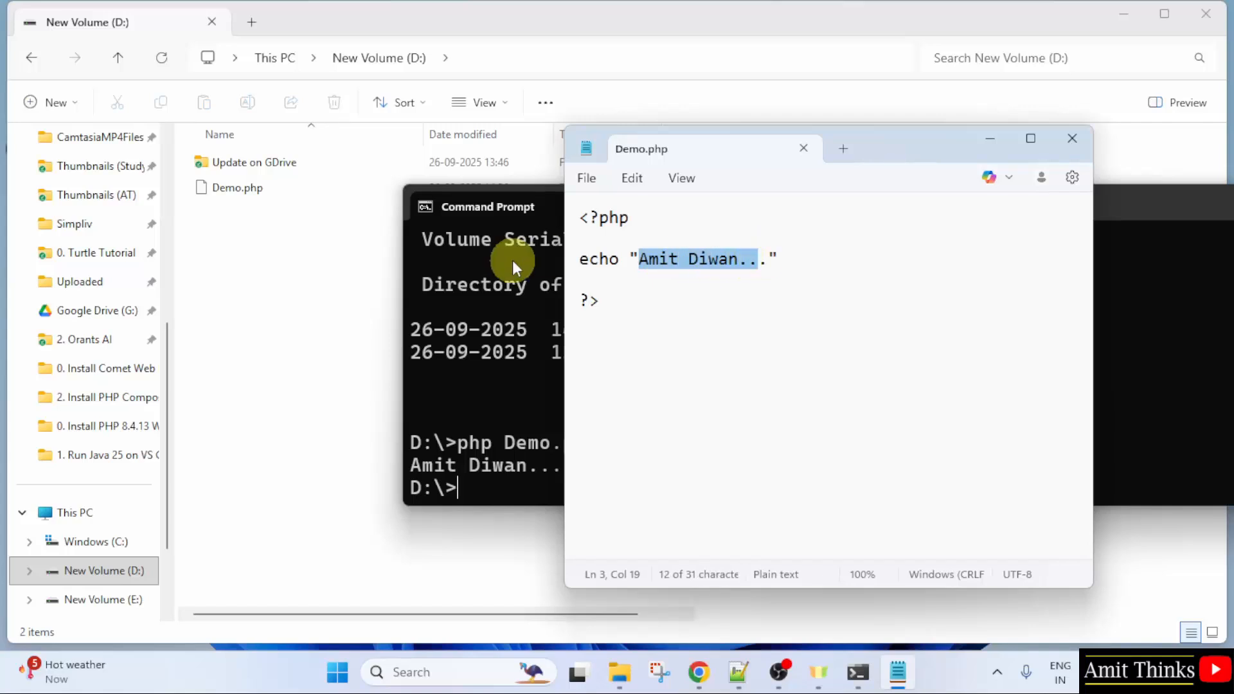